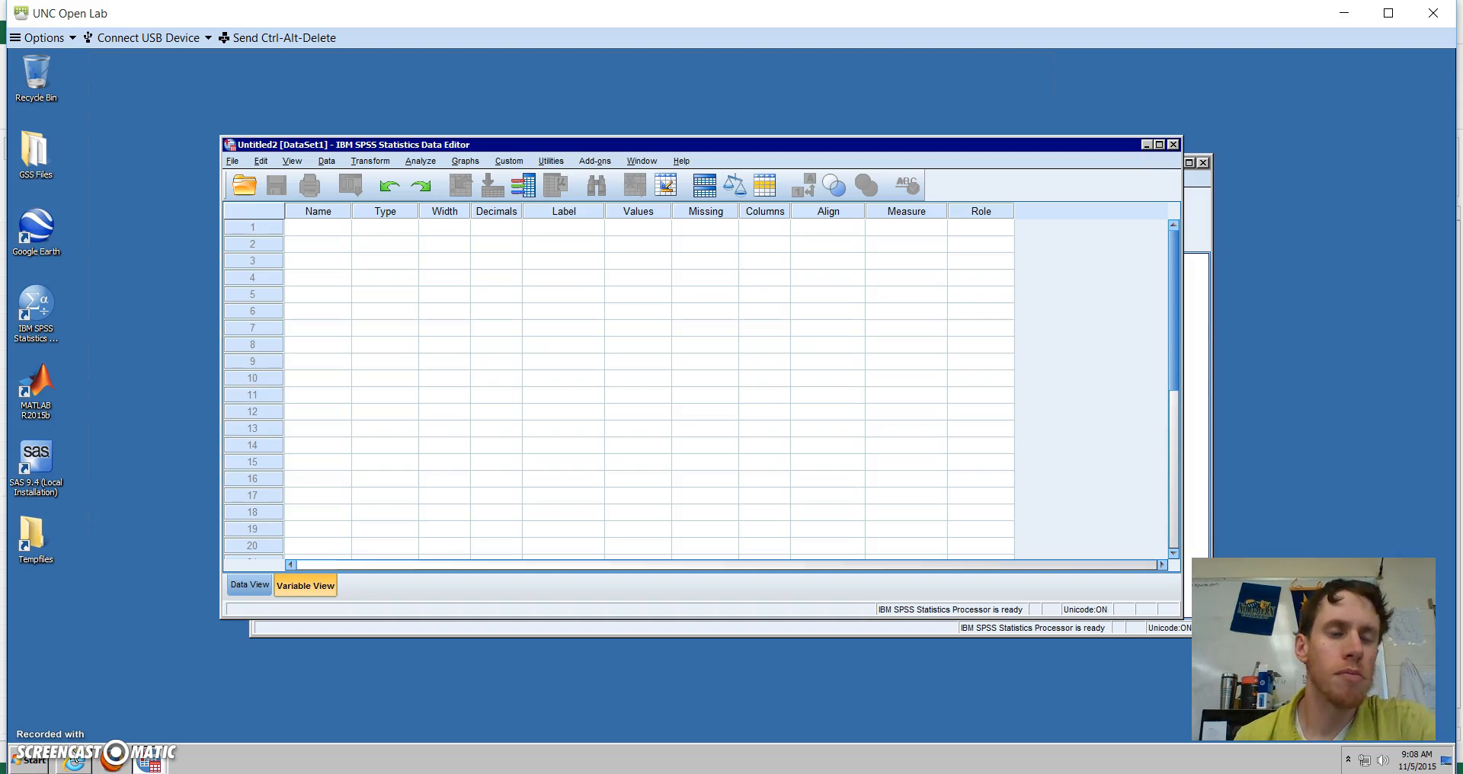
pyautogui.moveTo(265, 653)
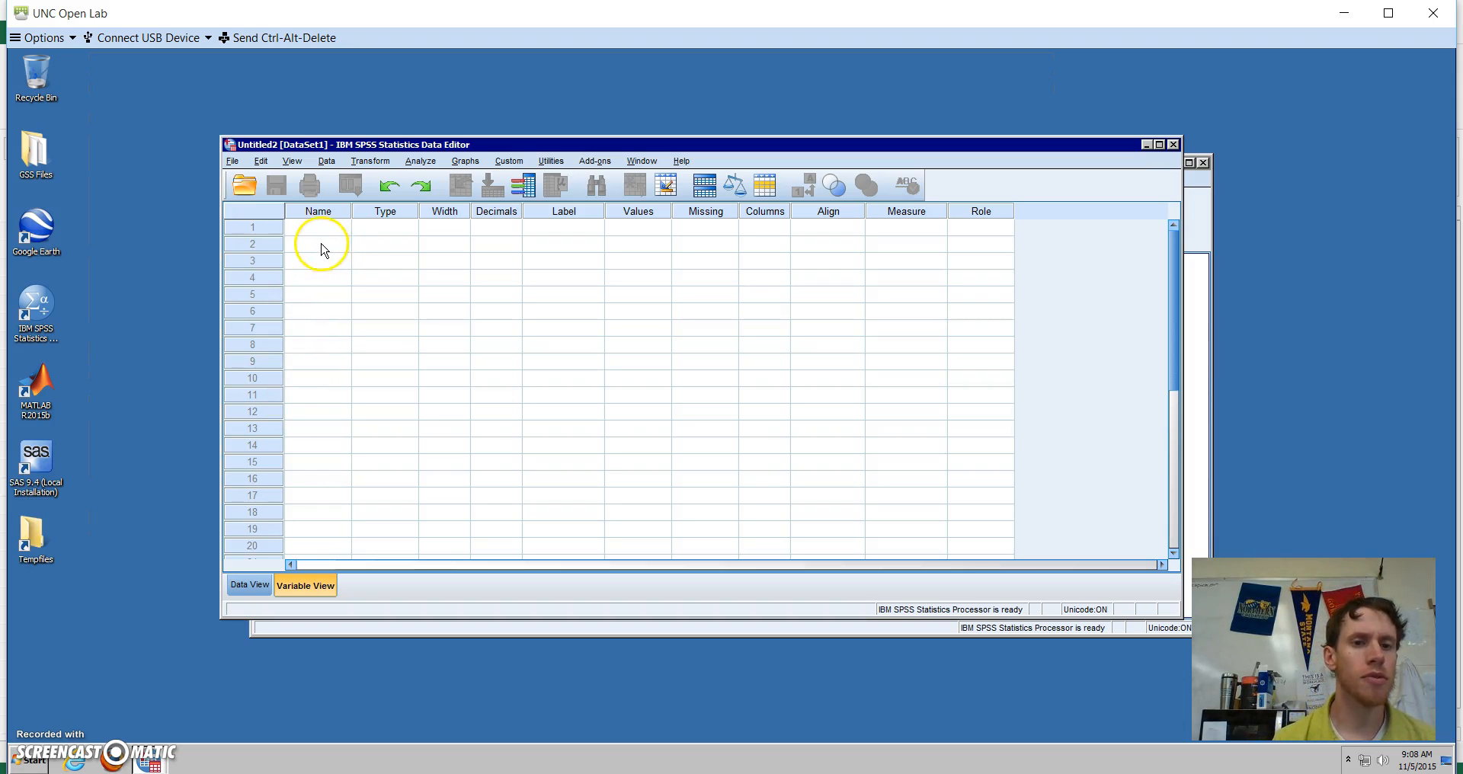
# Name the first two variables Groups and Length in Variable View
pyautogui.click(317, 226)
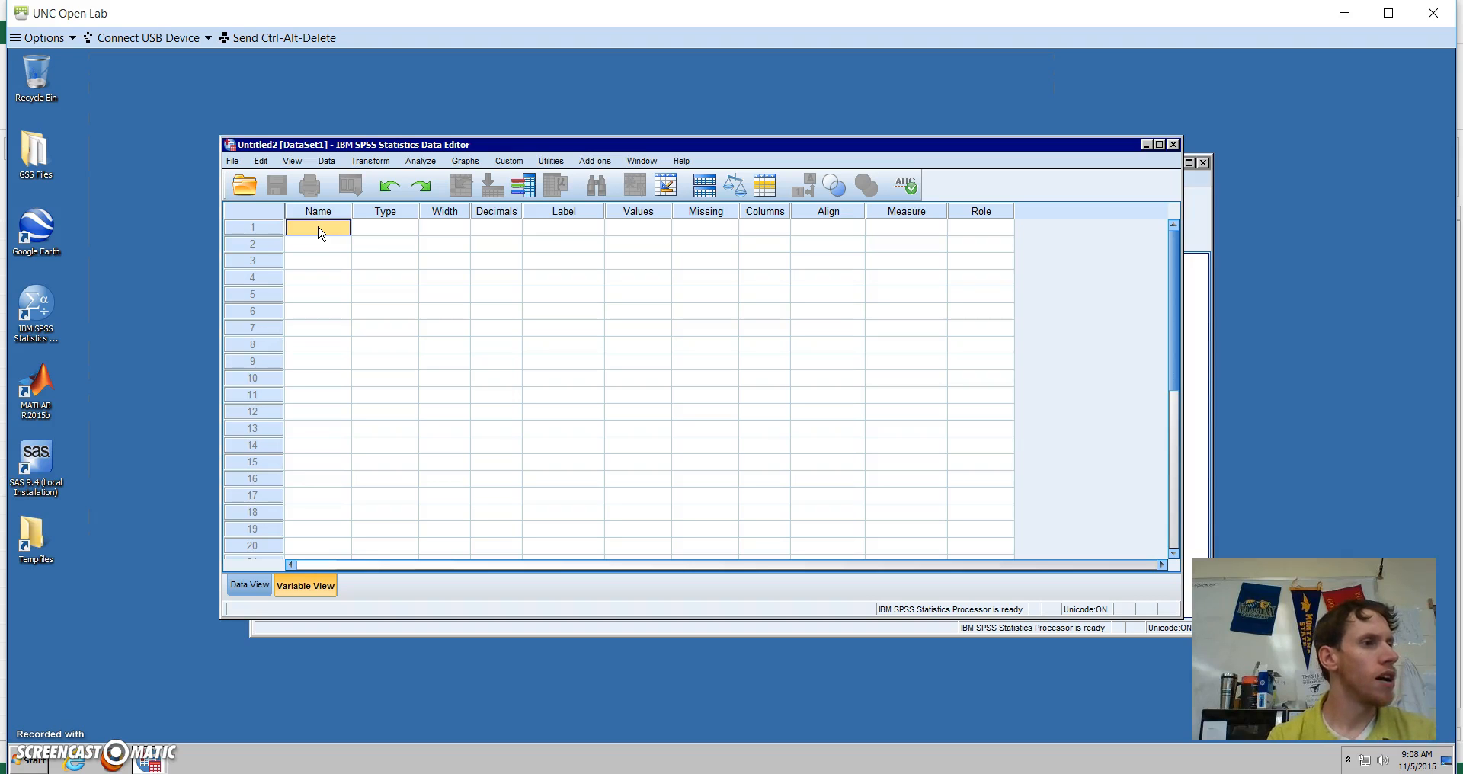
pyautogui.write('Stress')
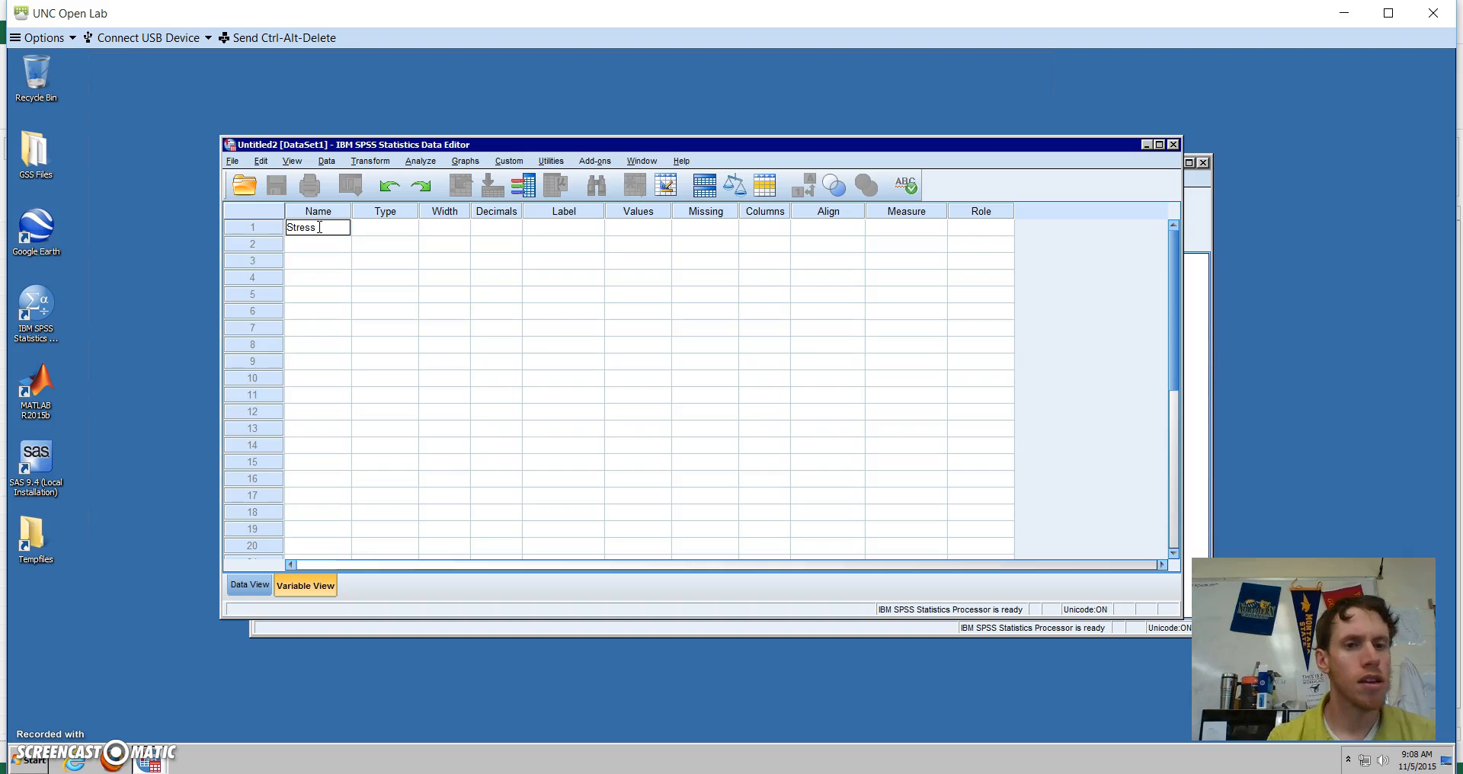
pyautogui.write('Groups')
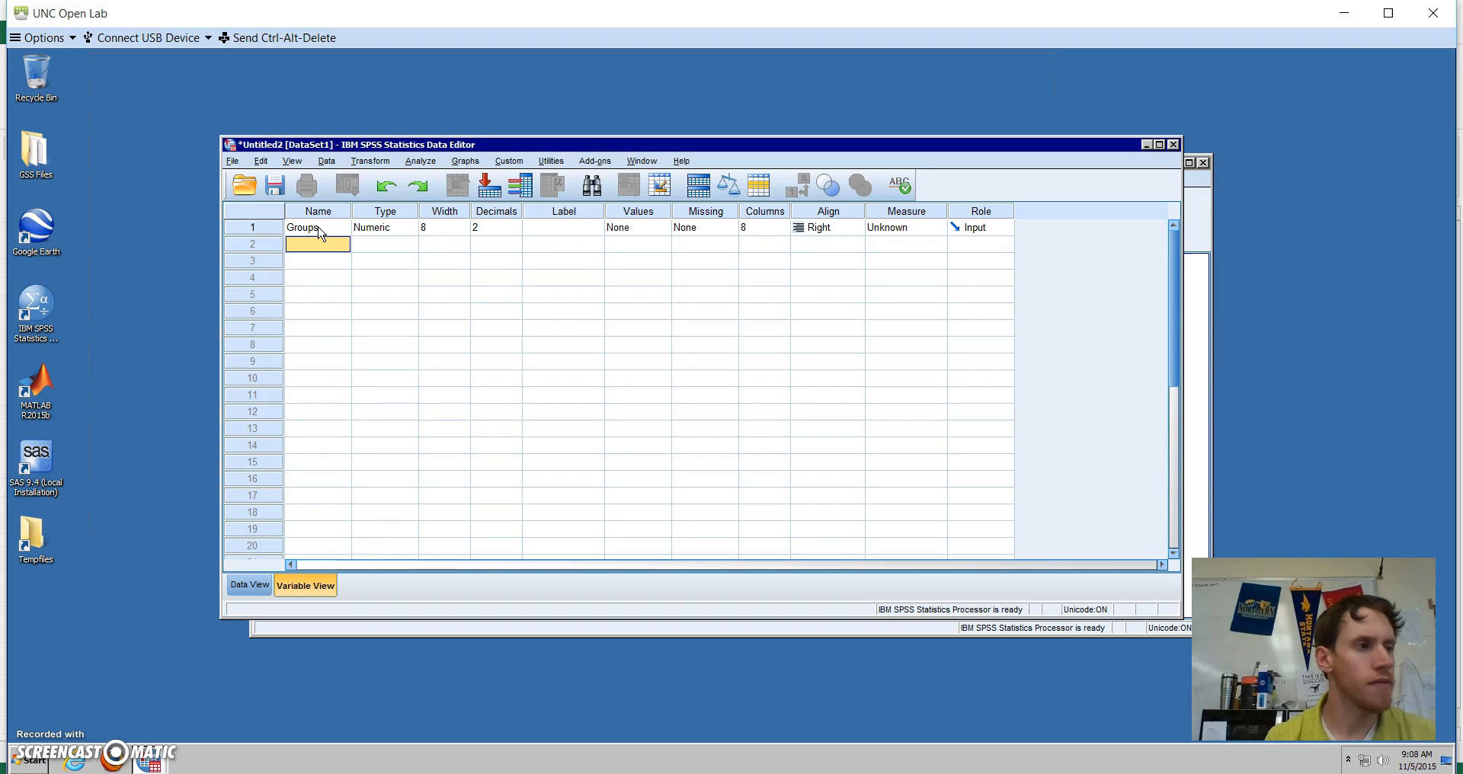
pyautogui.write('Length')
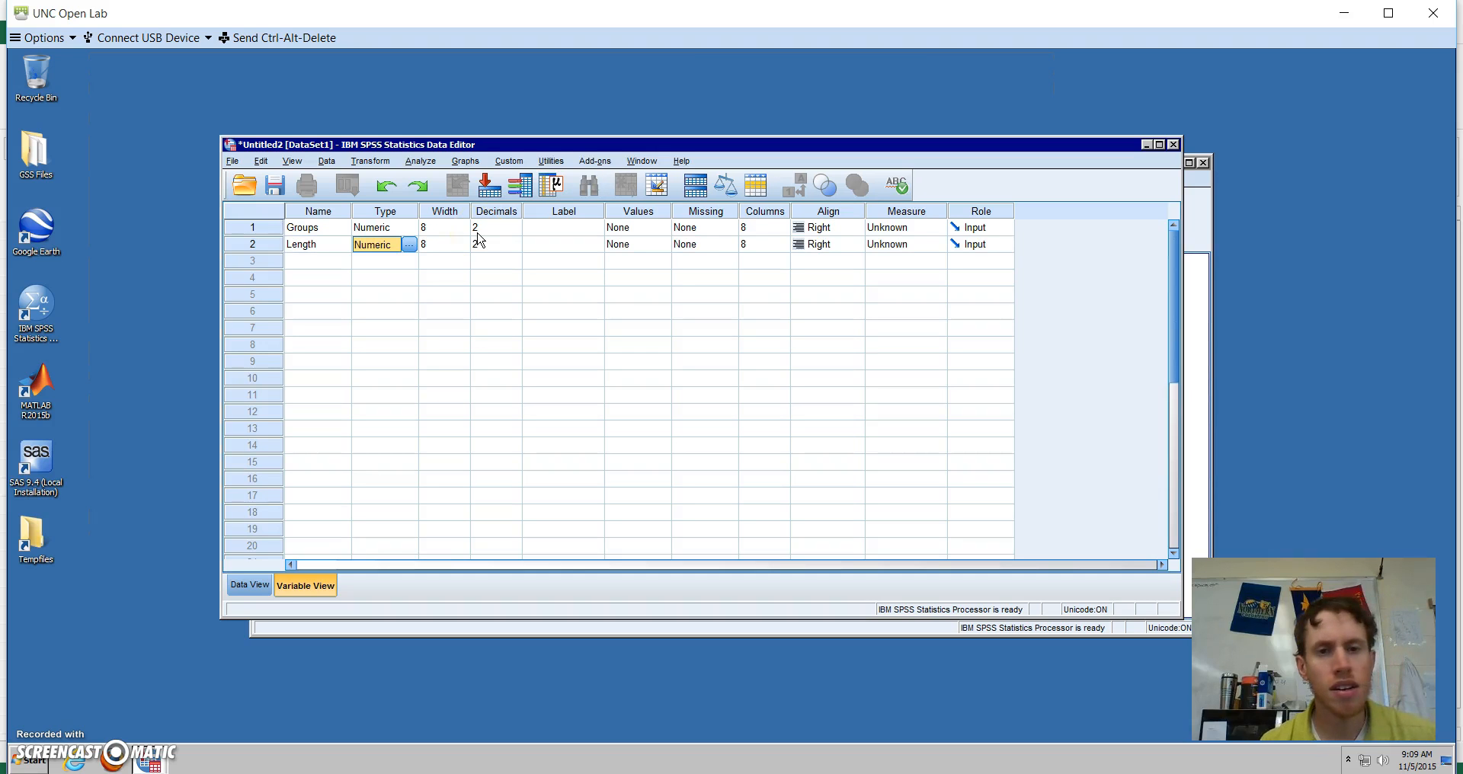
# Give Length one decimal and Groups no decimals, then open Groups' value labels
pyautogui.click(490, 244)
pyautogui.write('1')
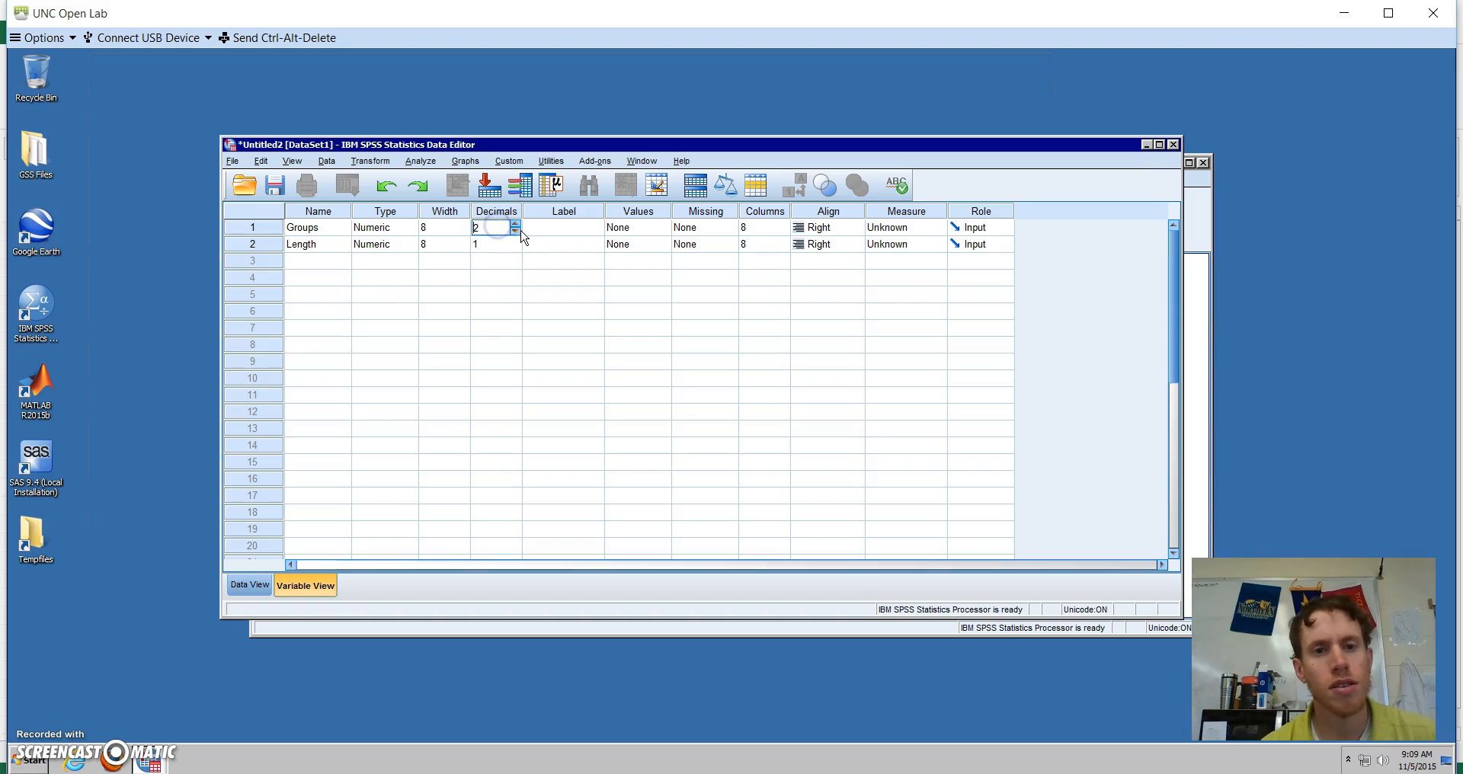
pyautogui.click(513, 230)
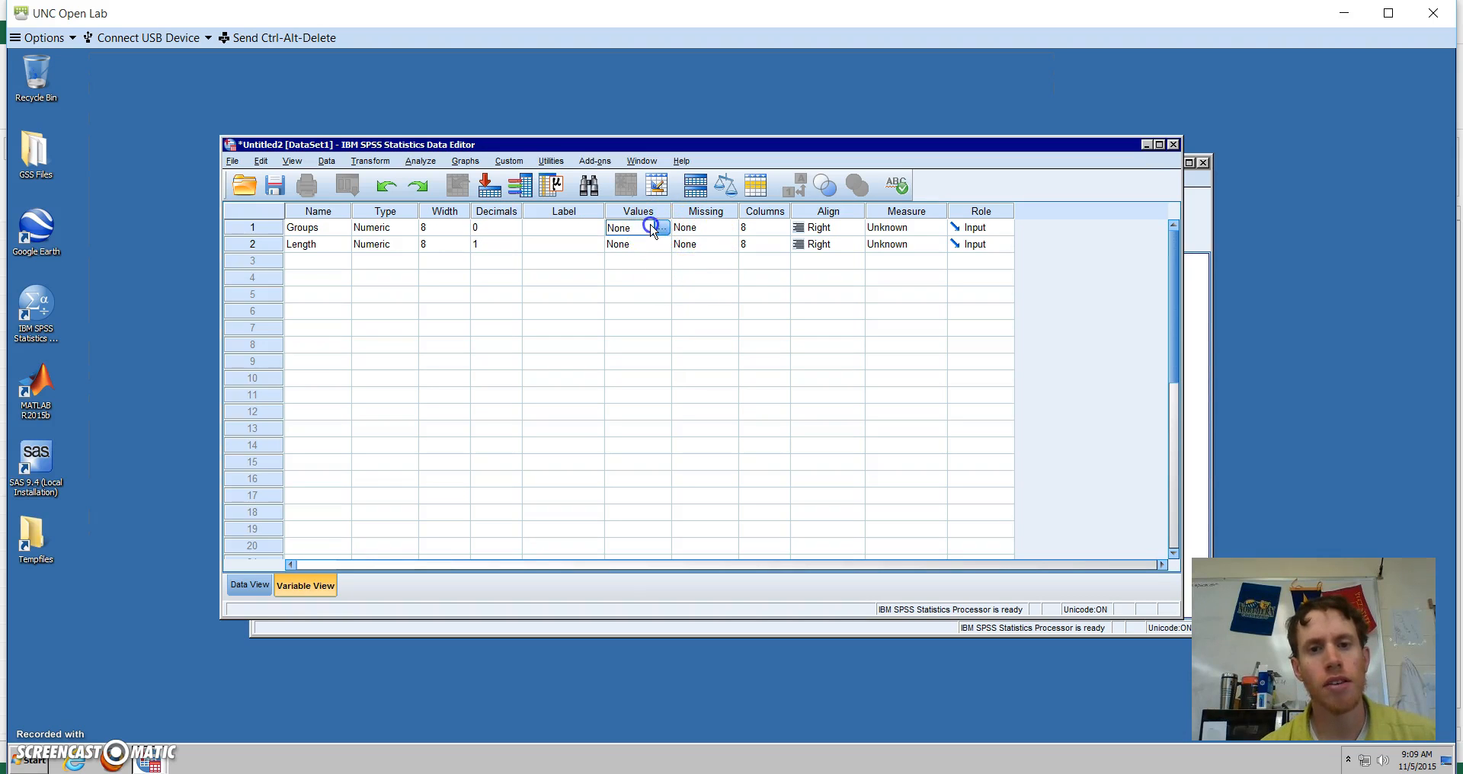
pyautogui.click(661, 226)
pyautogui.write('1')
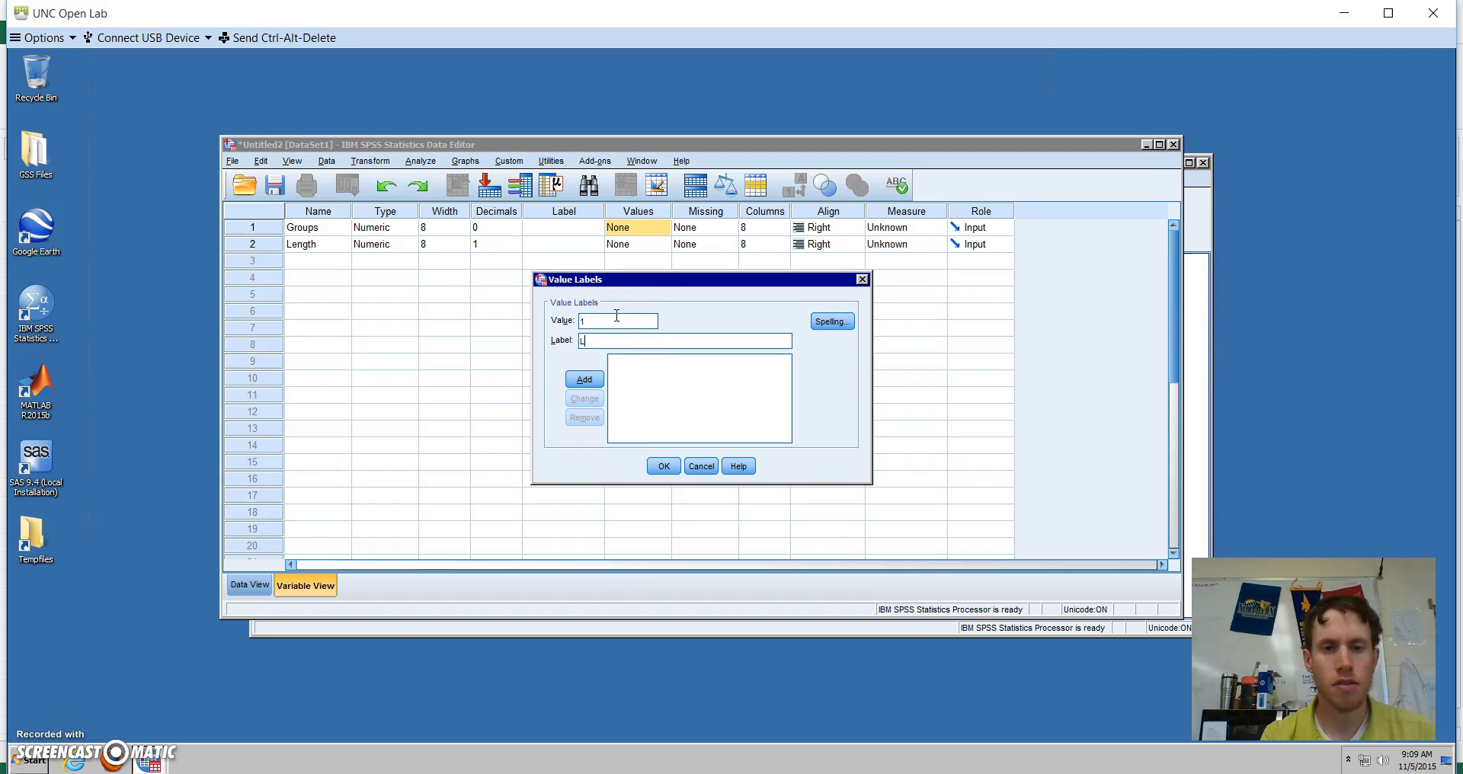
# Label Groups codes 1=Low, 2=Moderate and 3=High, and confirm the labels
pyautogui.click(582, 379)
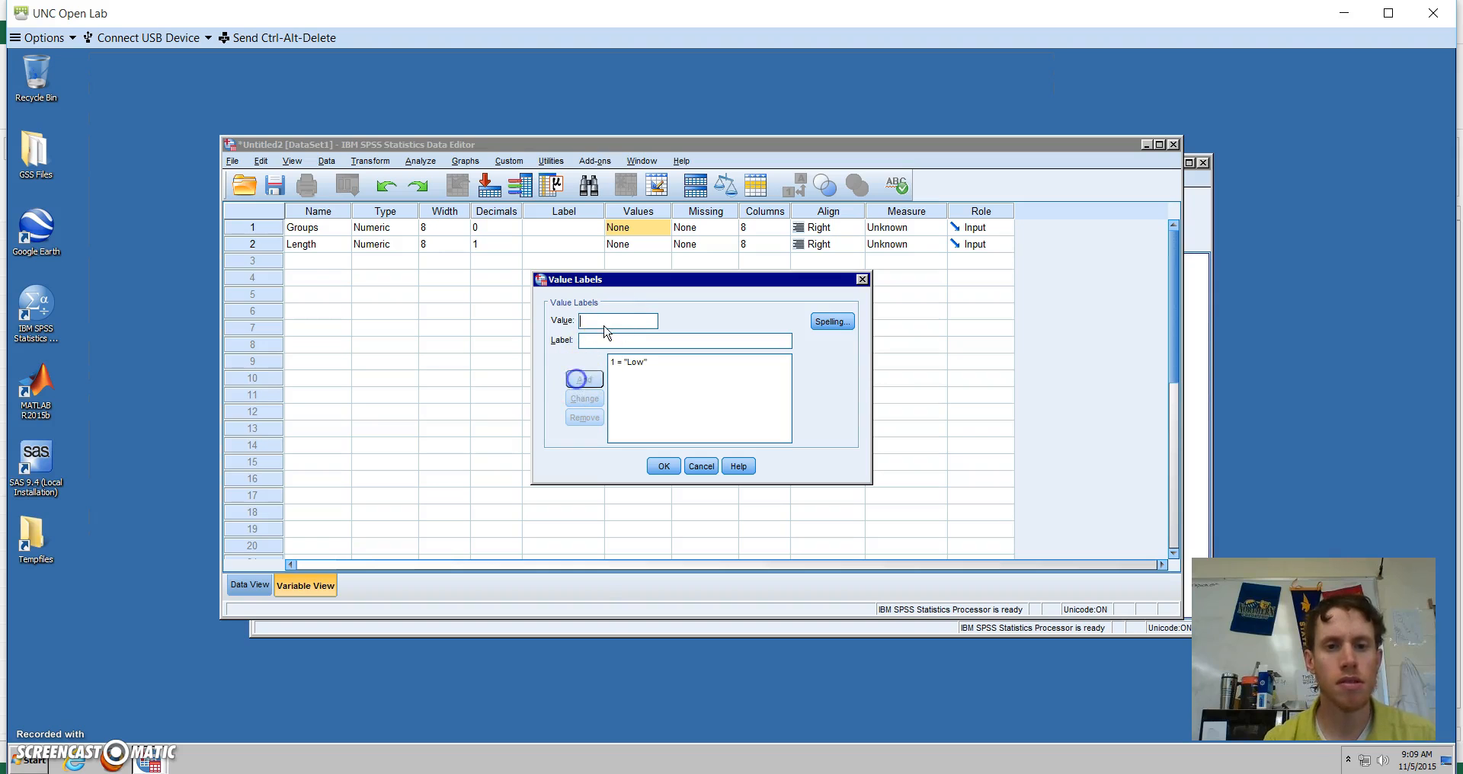
pyautogui.write('2')
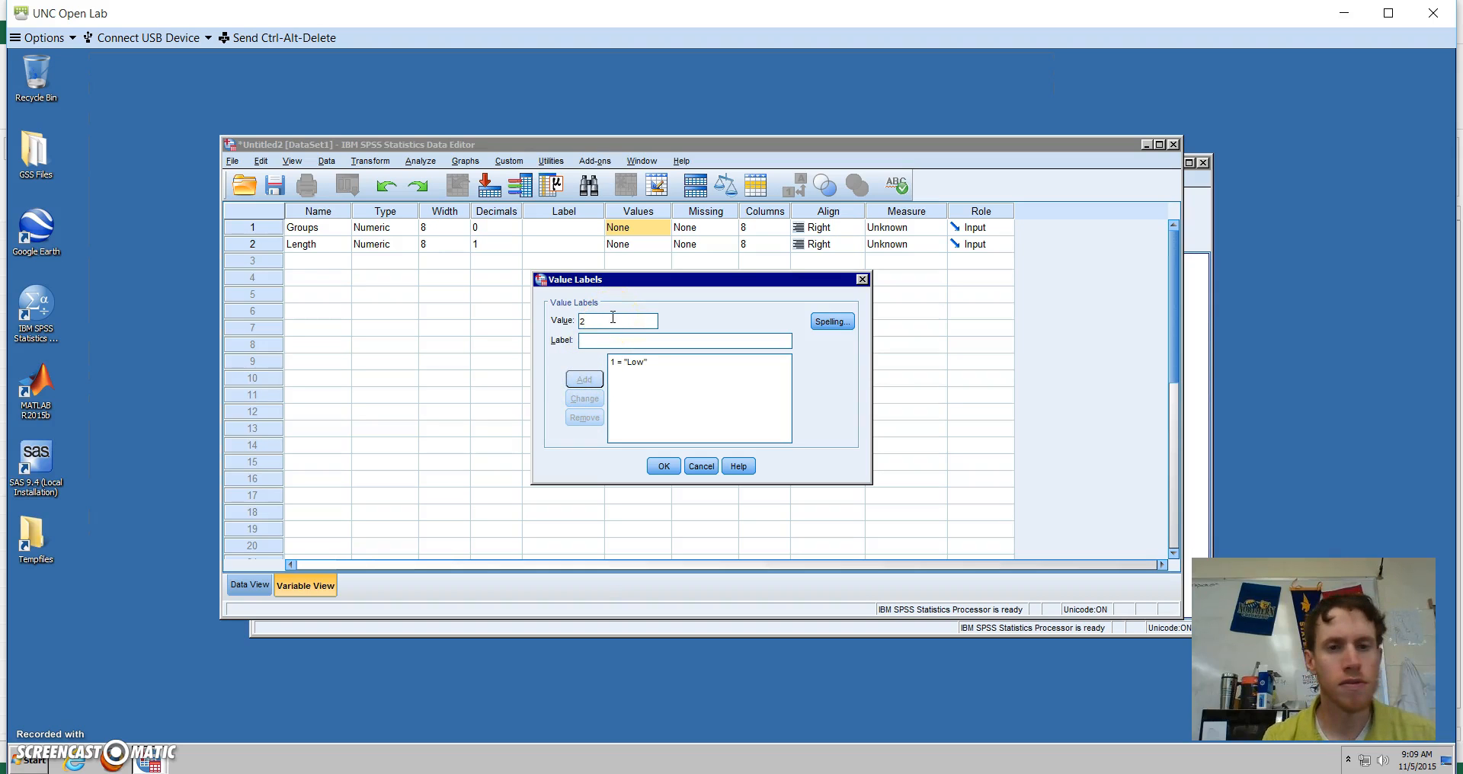
pyautogui.write('Moderate')
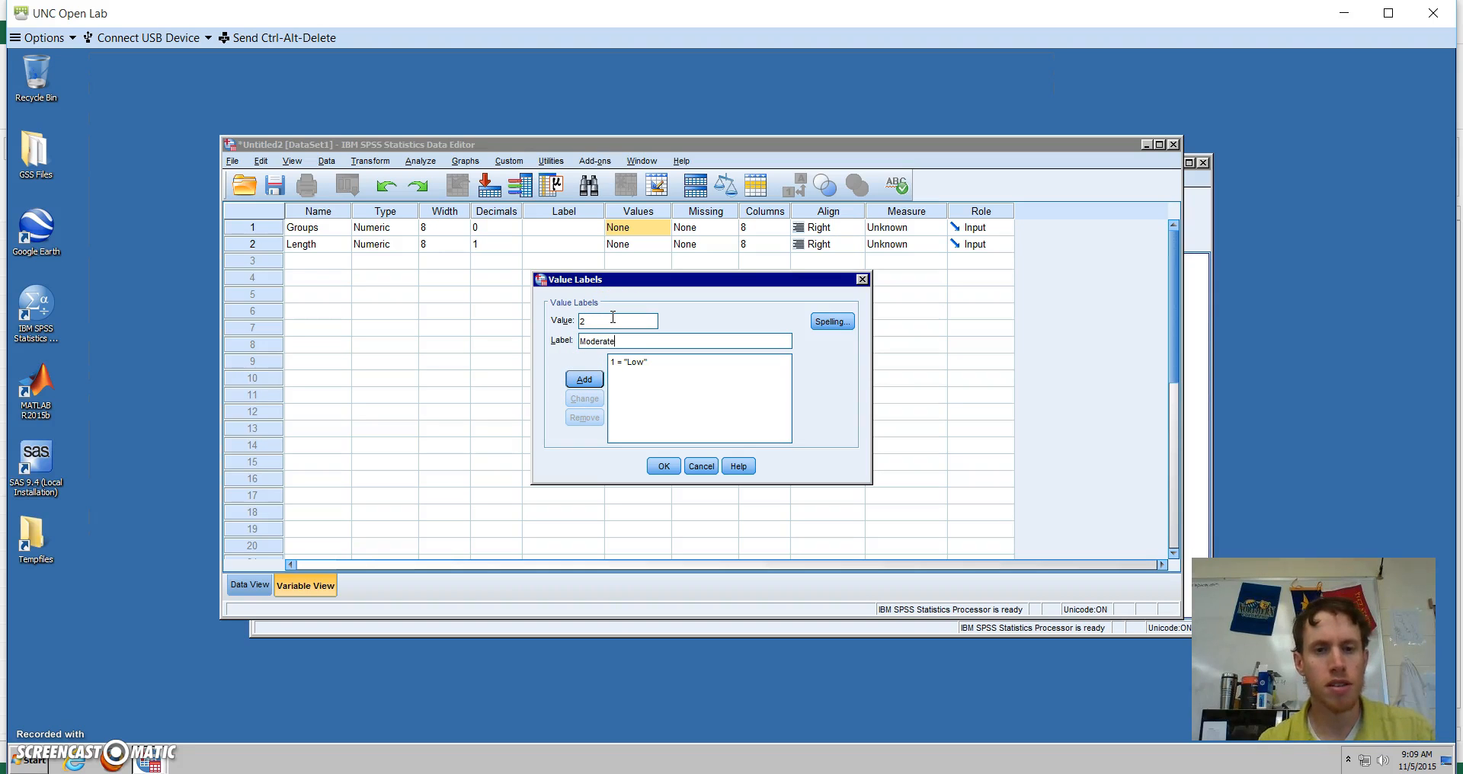
pyautogui.click(583, 379)
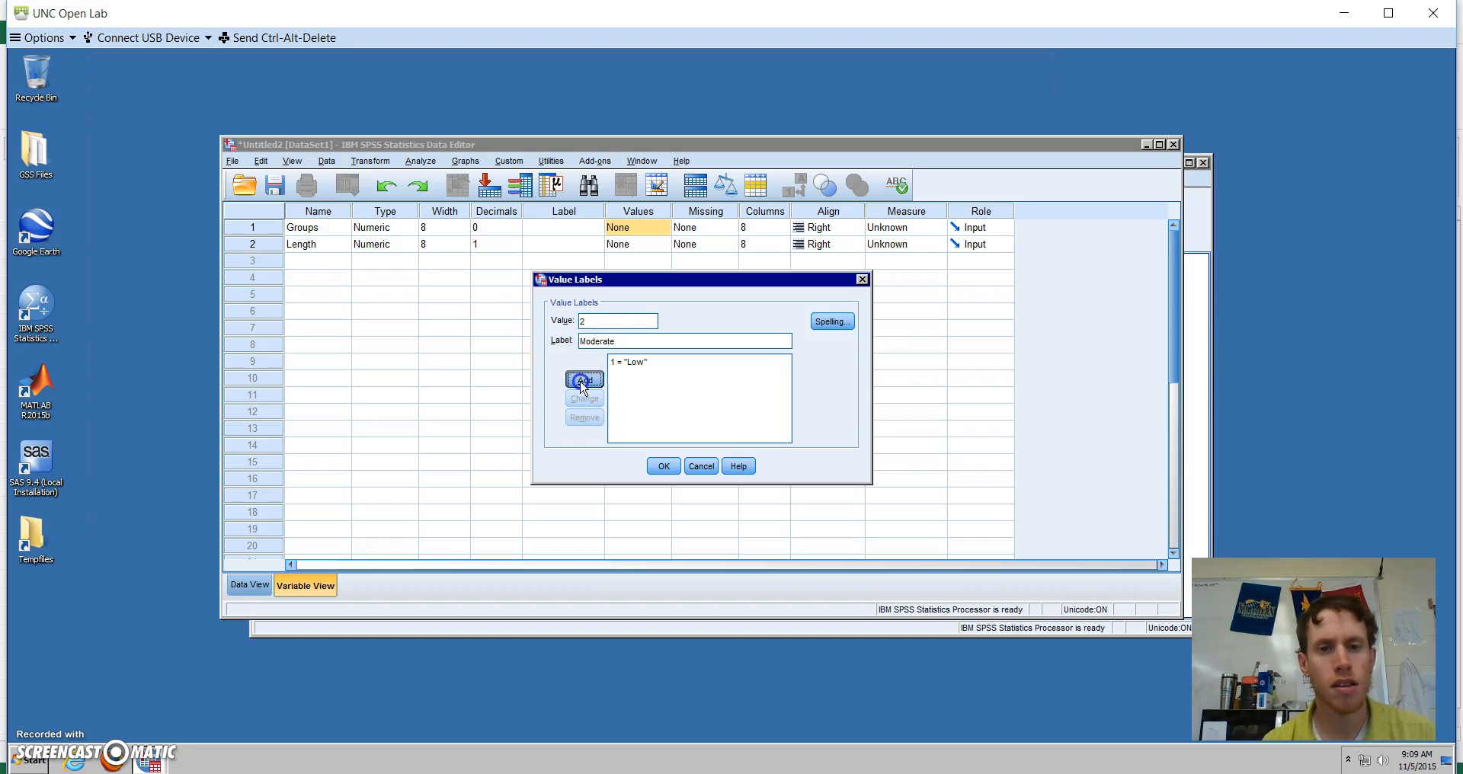
pyautogui.click(583, 379)
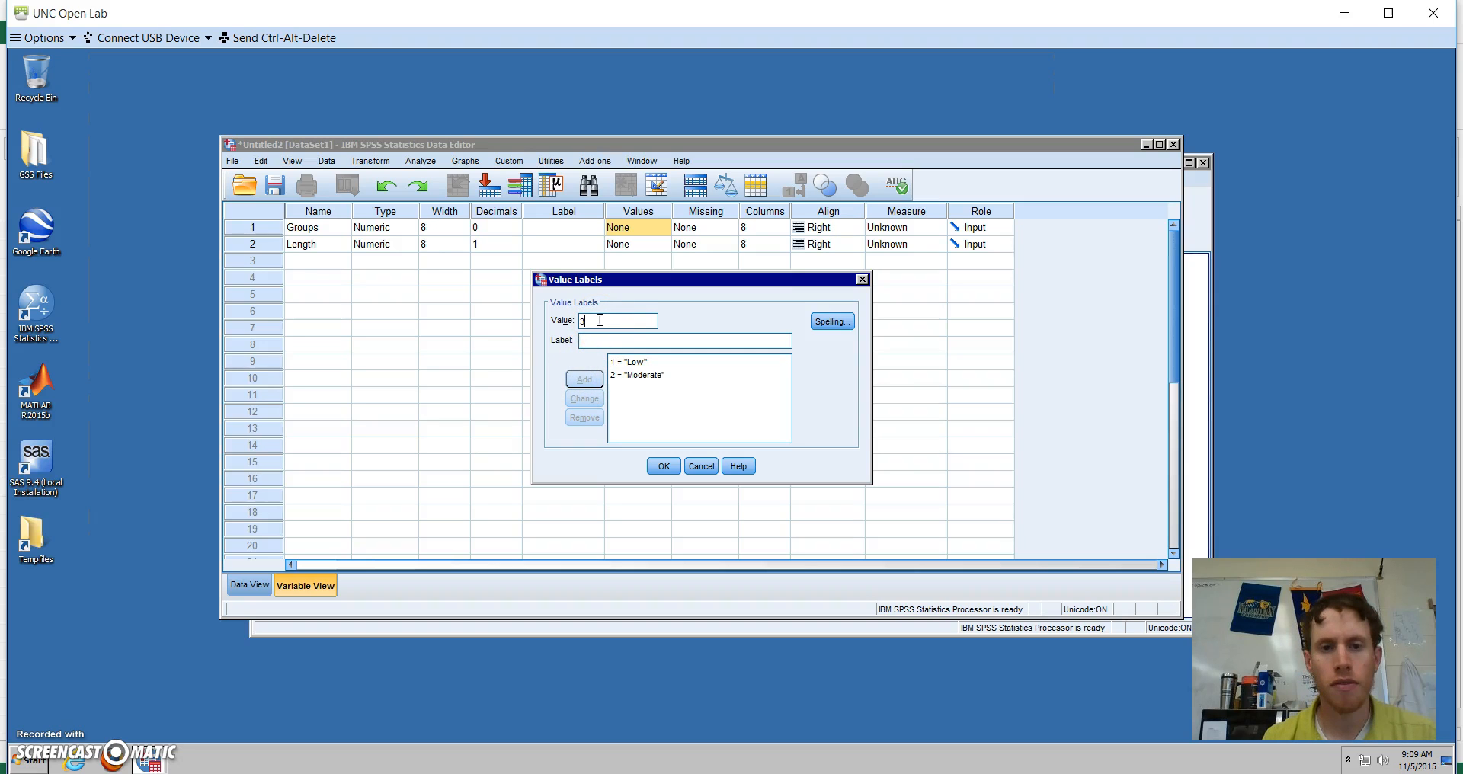
pyautogui.write('High')
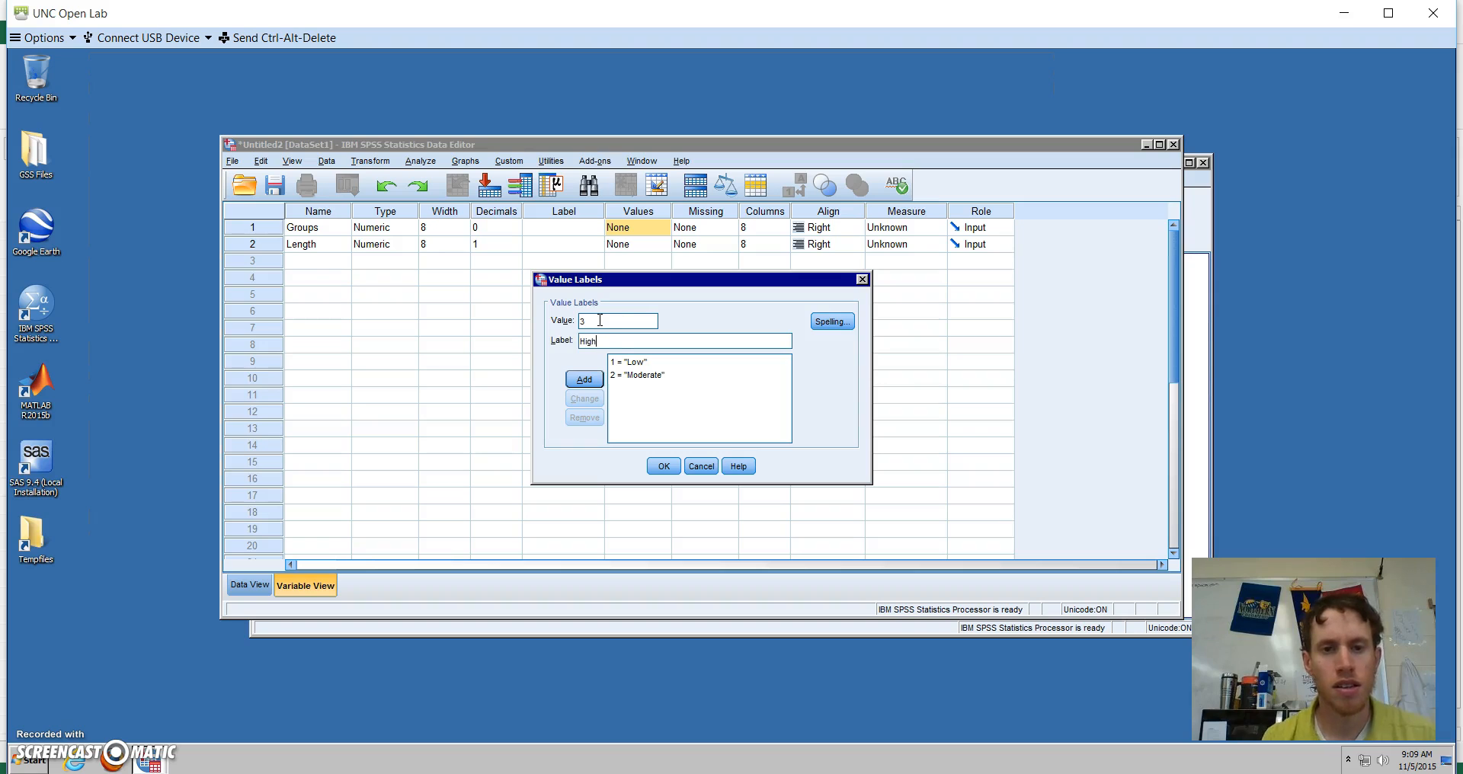
pyautogui.click(583, 379)
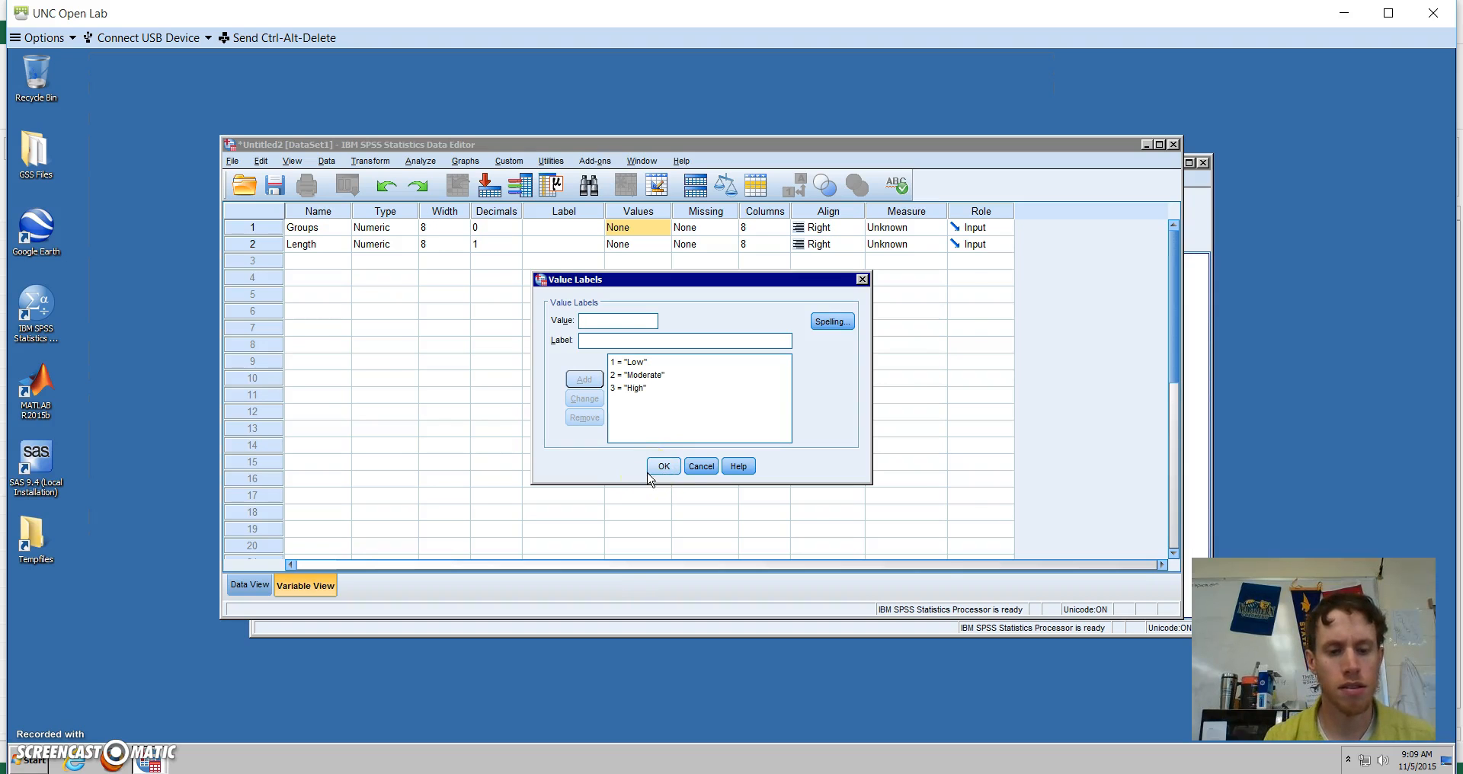
pyautogui.click(664, 465)
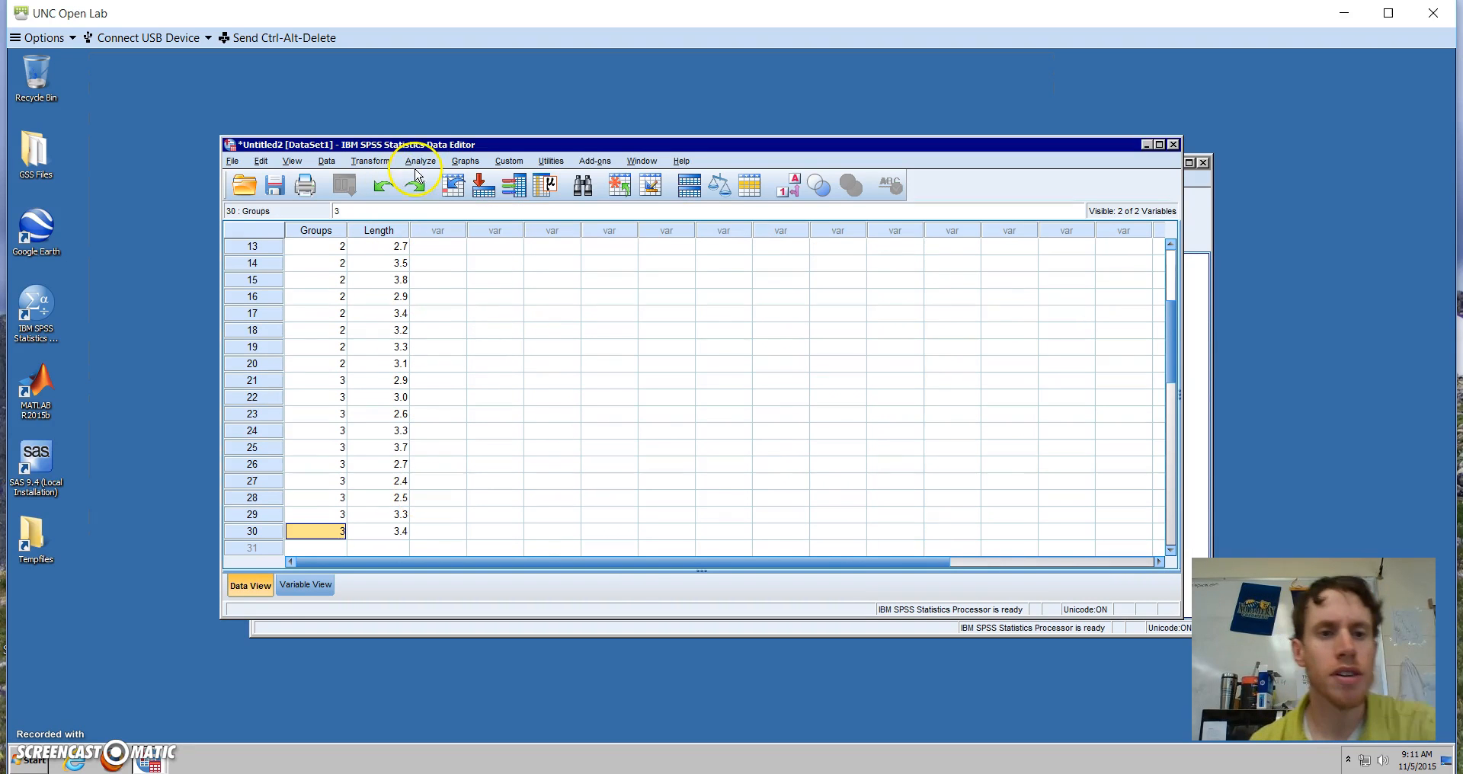
# Open One-Way ANOVA with Length as dependent variable and Groups as factor
pyautogui.click(421, 161)
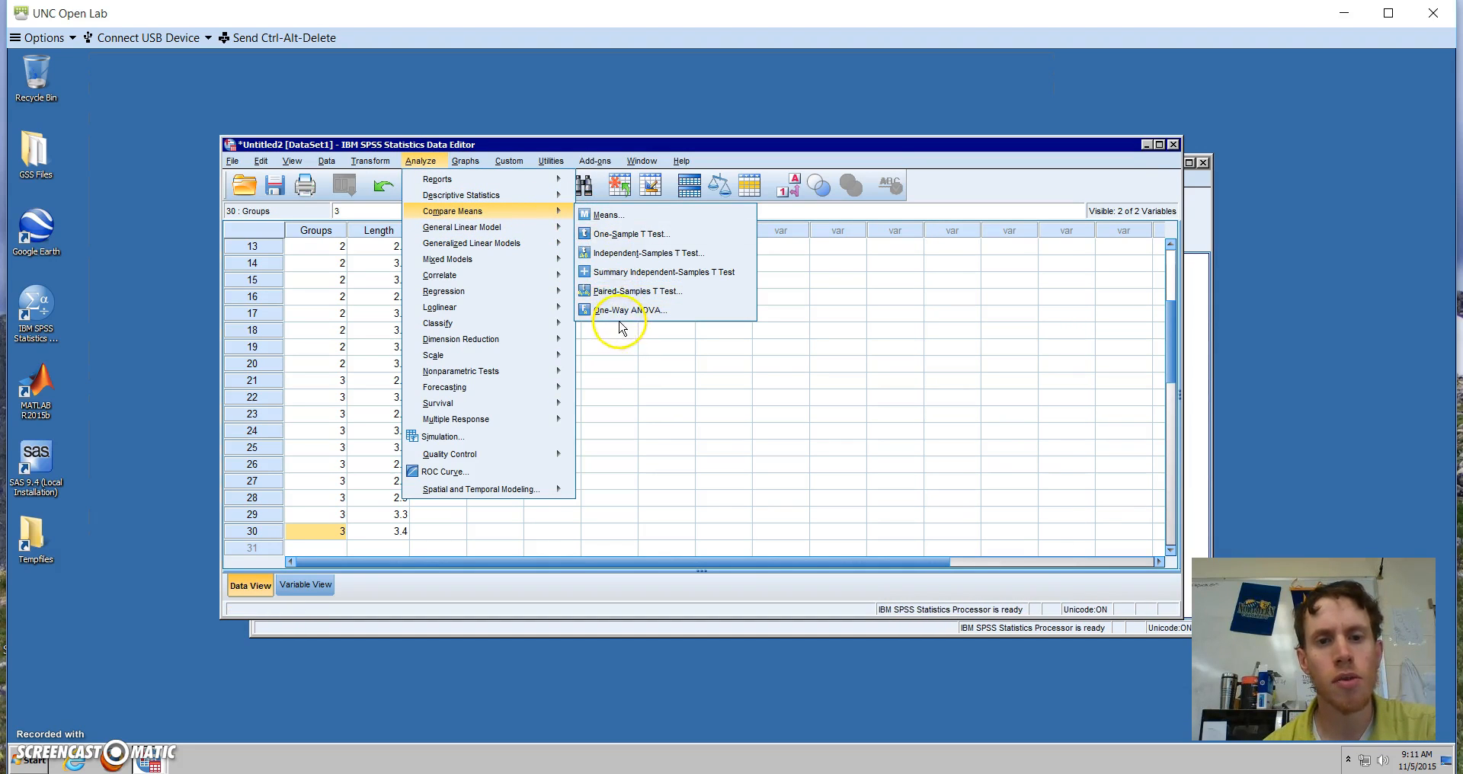
pyautogui.click(630, 309)
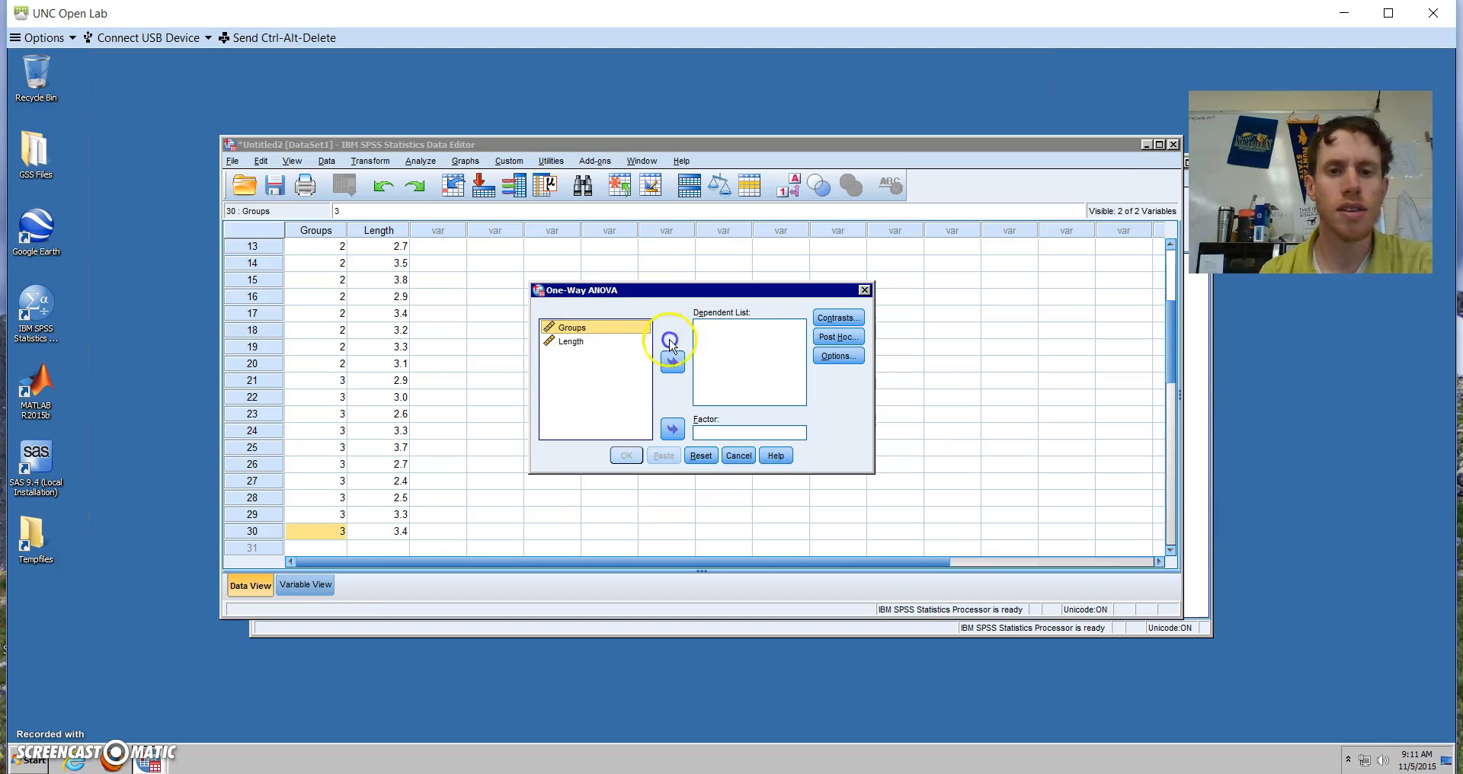
pyautogui.click(672, 338)
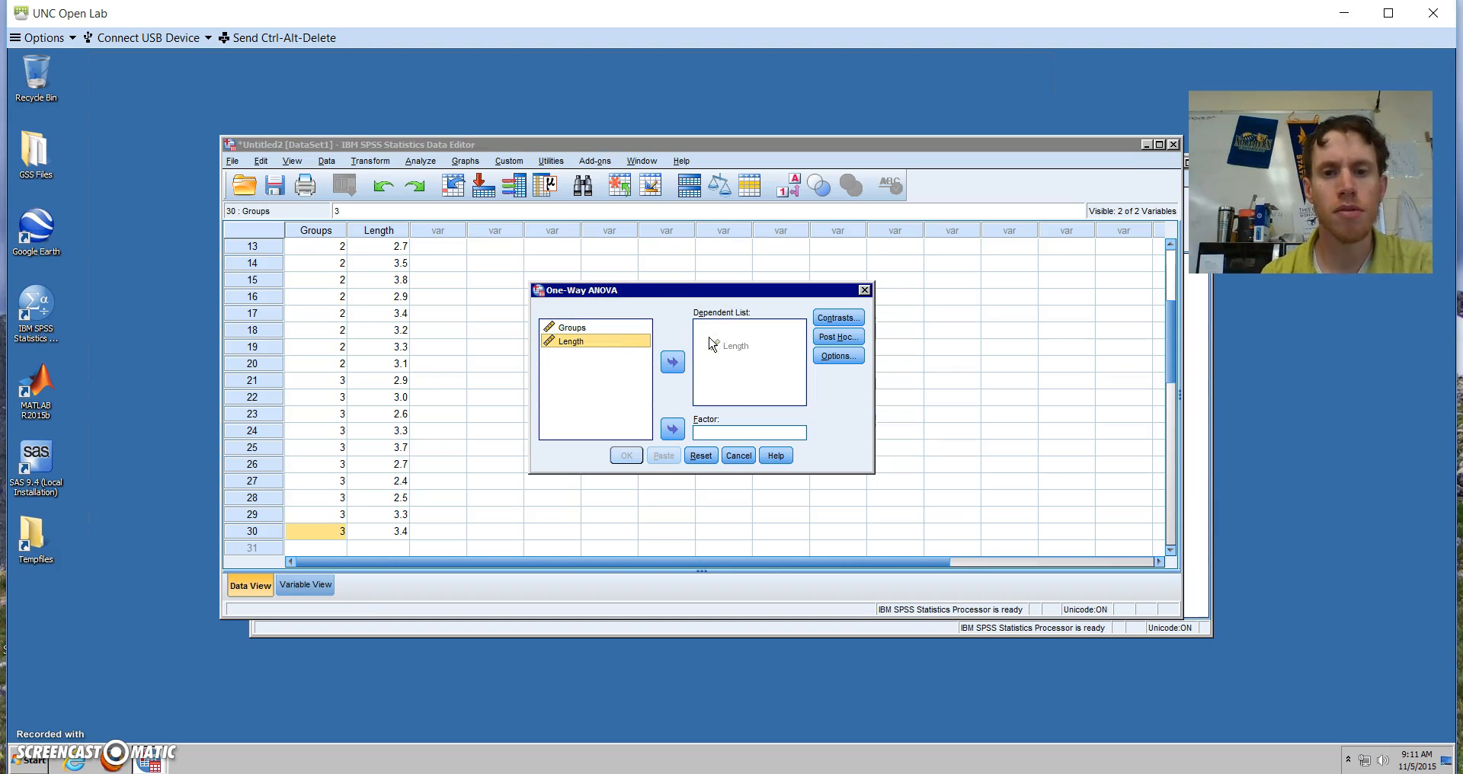
pyautogui.click(672, 362)
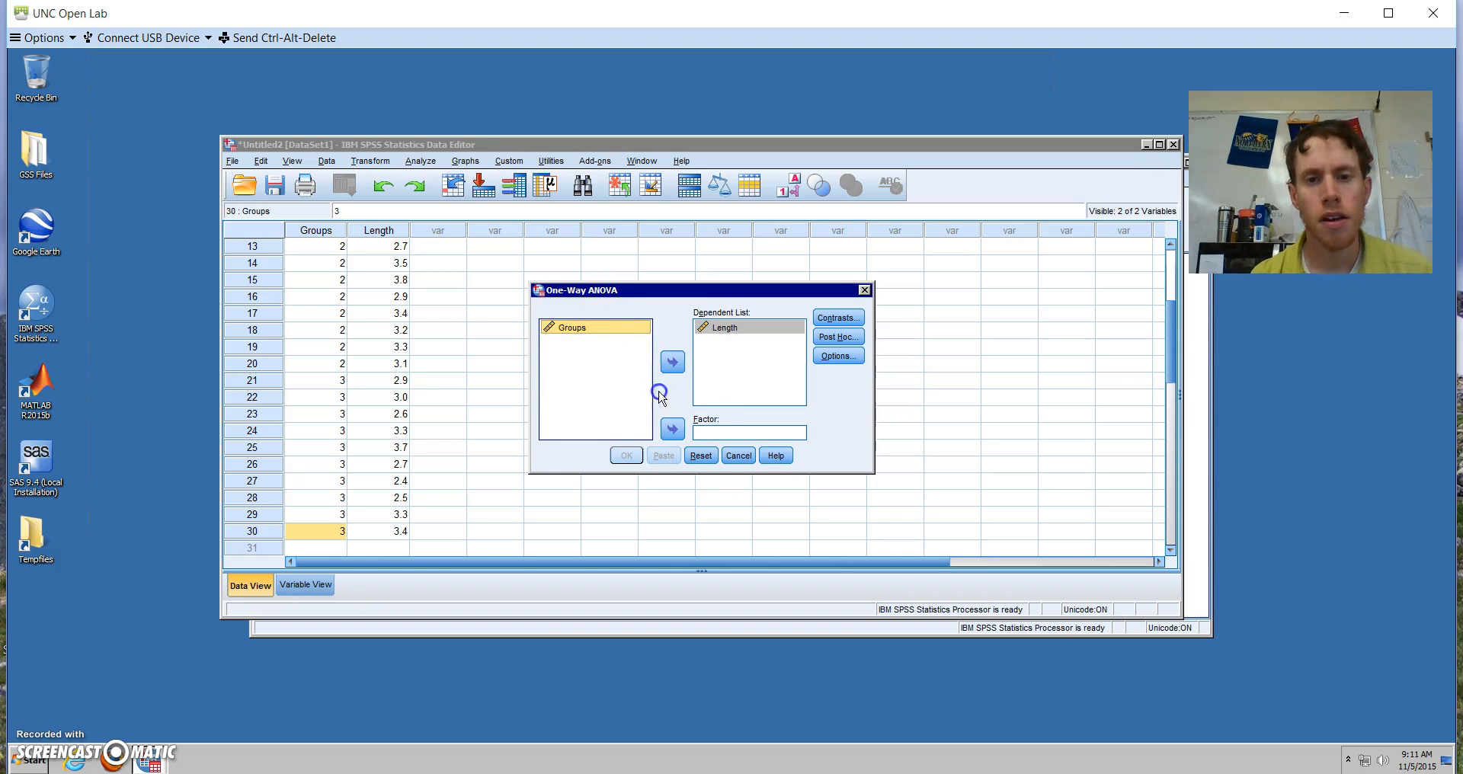
pyautogui.click(671, 429)
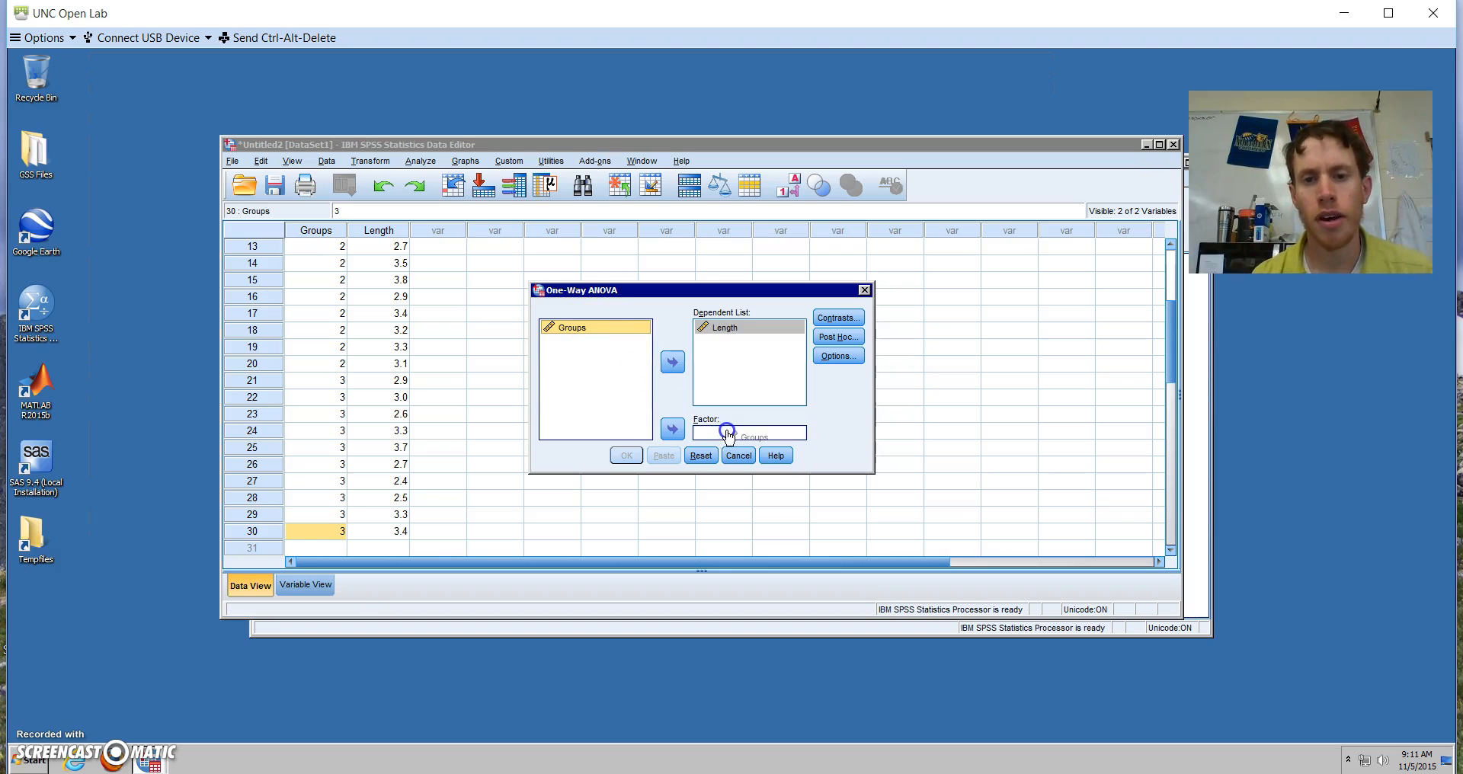
pyautogui.click(672, 429)
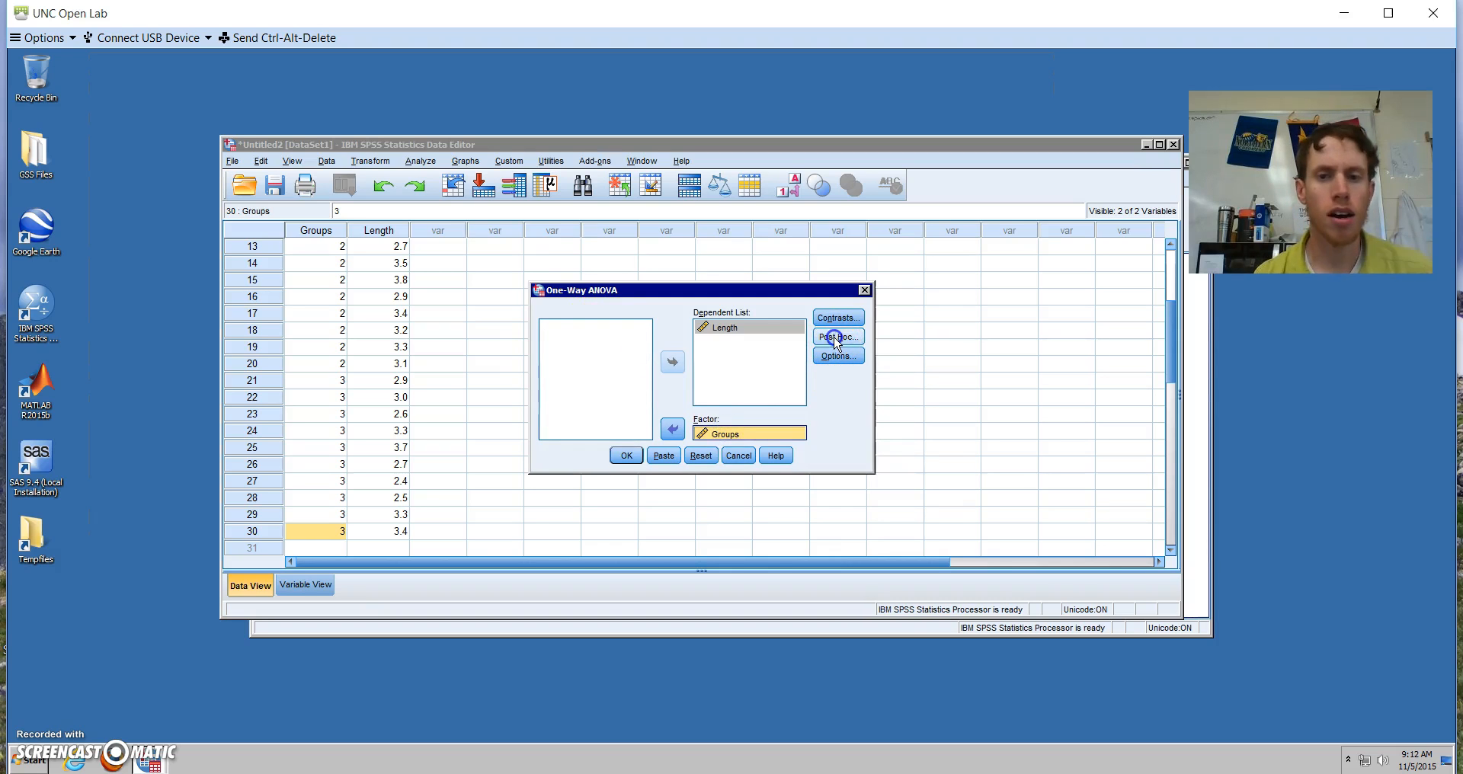
# Request LSD and Tukey post hoc tests for the ANOVA
pyautogui.click(835, 337)
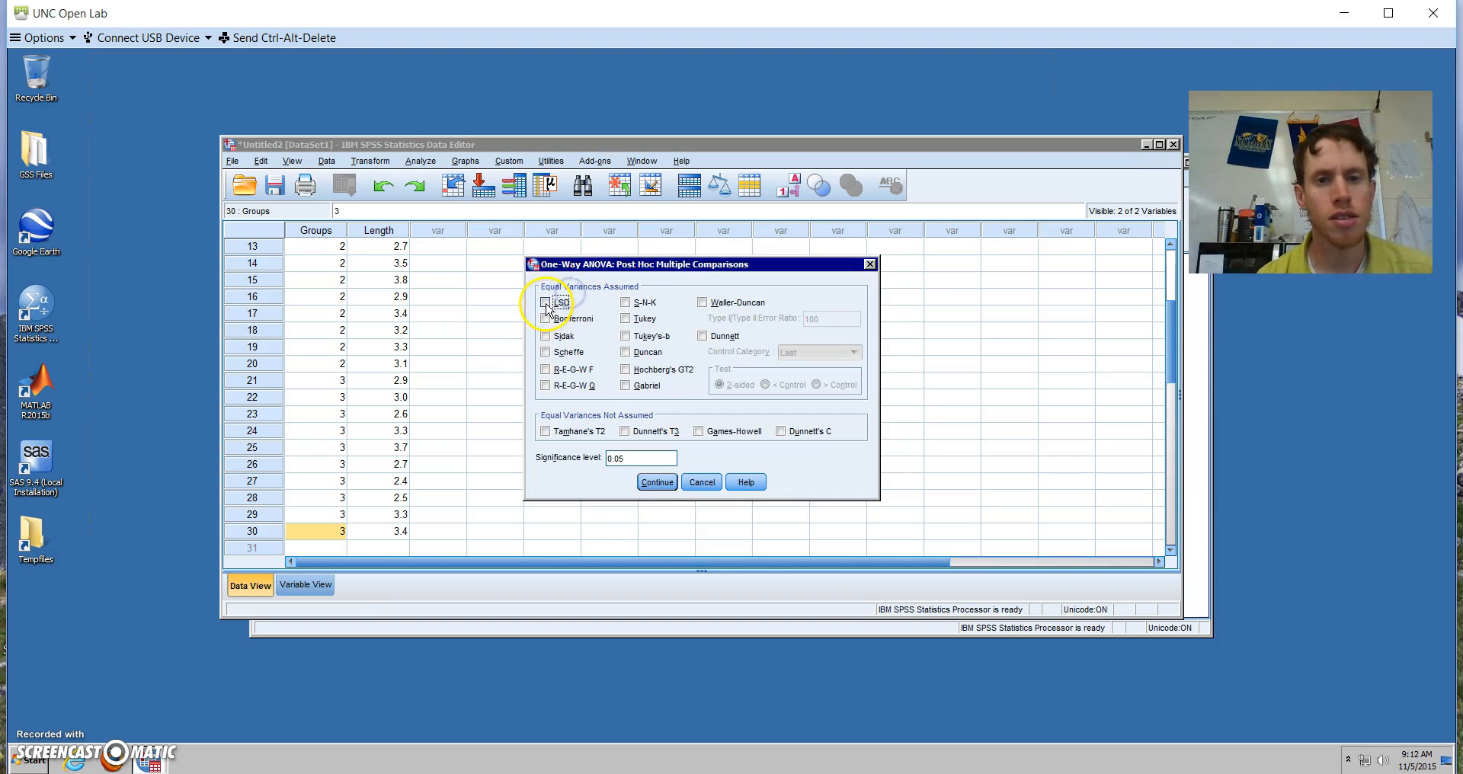
pyautogui.click(545, 300)
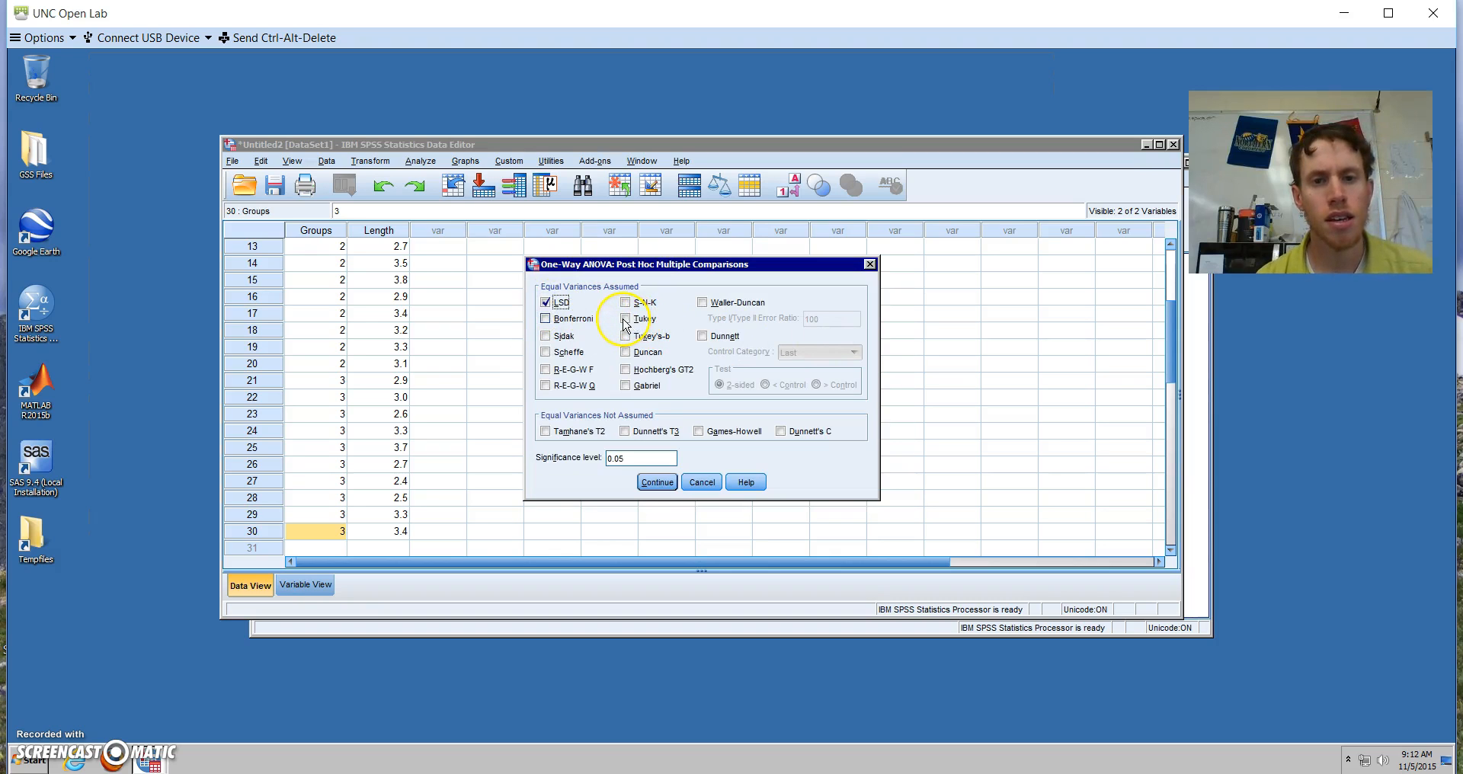
pyautogui.click(625, 317)
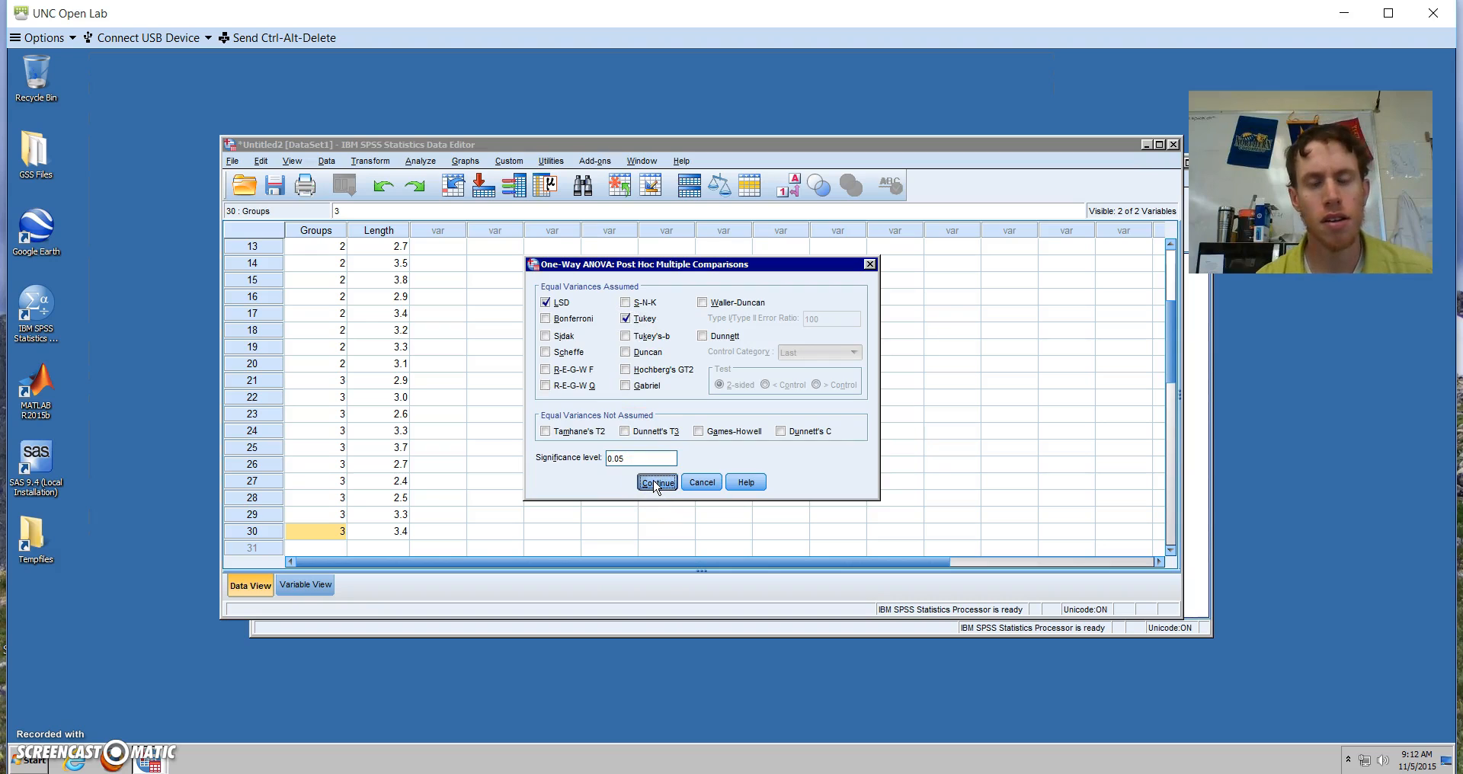
pyautogui.click(656, 482)
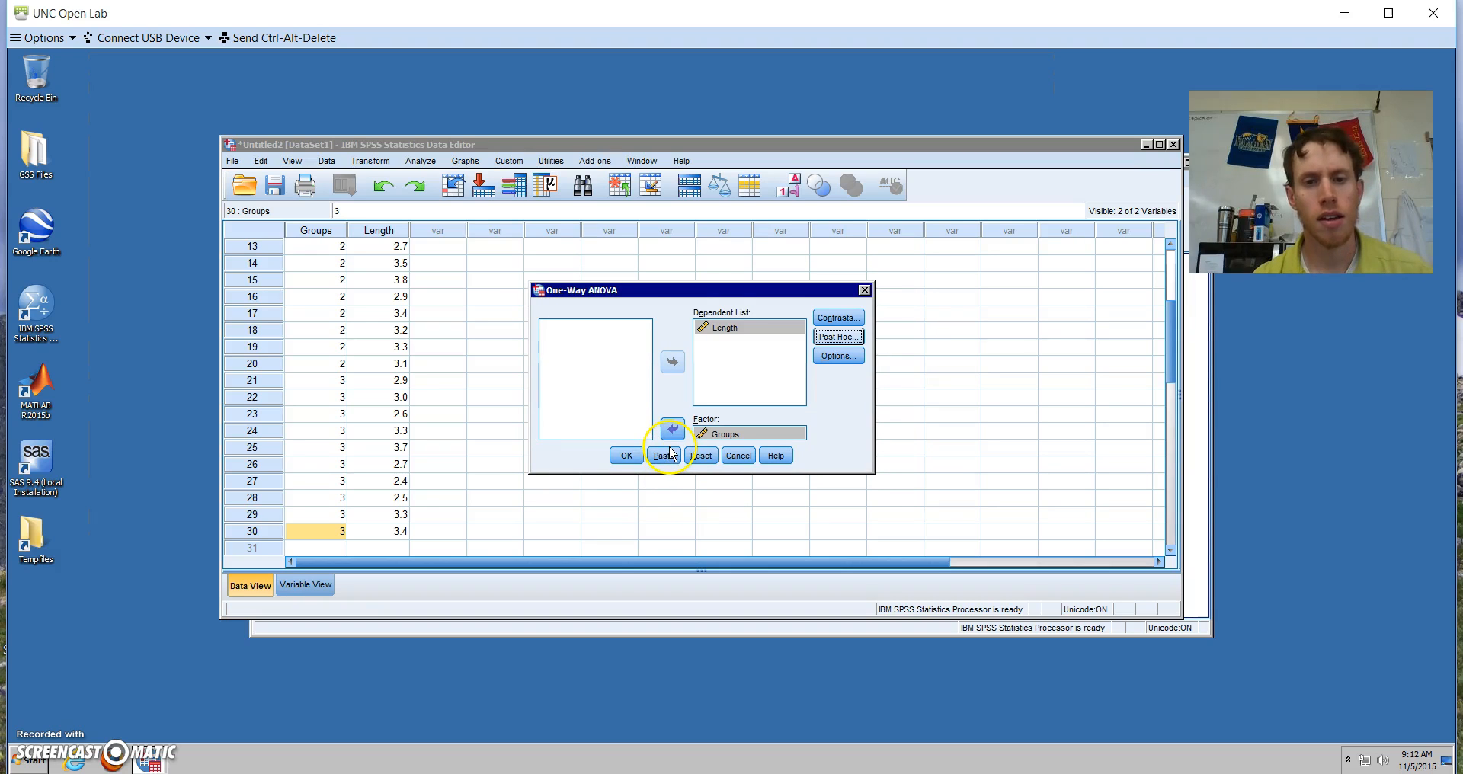
# Paste the one-way ANOVA syntax into a syntax window and run it
pyautogui.click(663, 455)
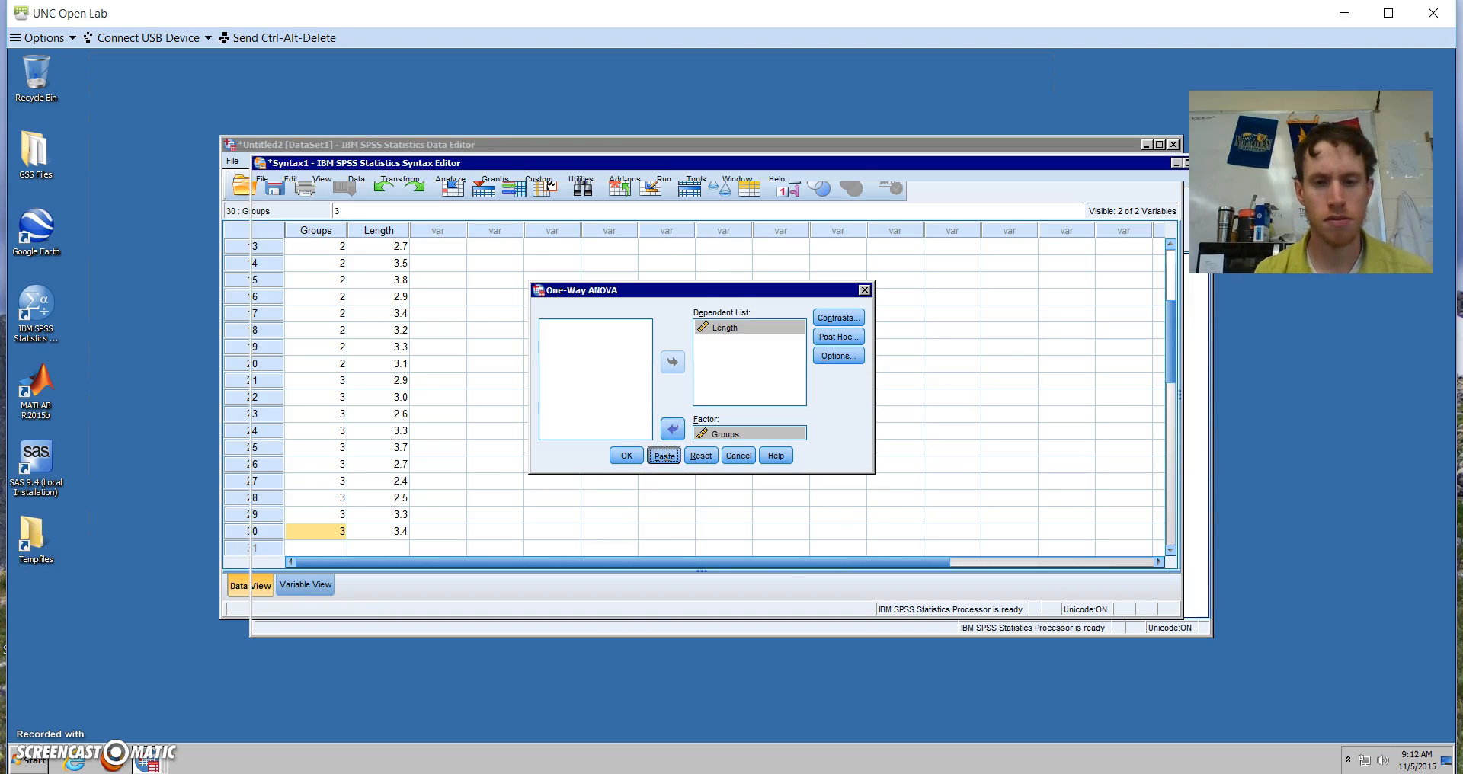
pyautogui.click(663, 454)
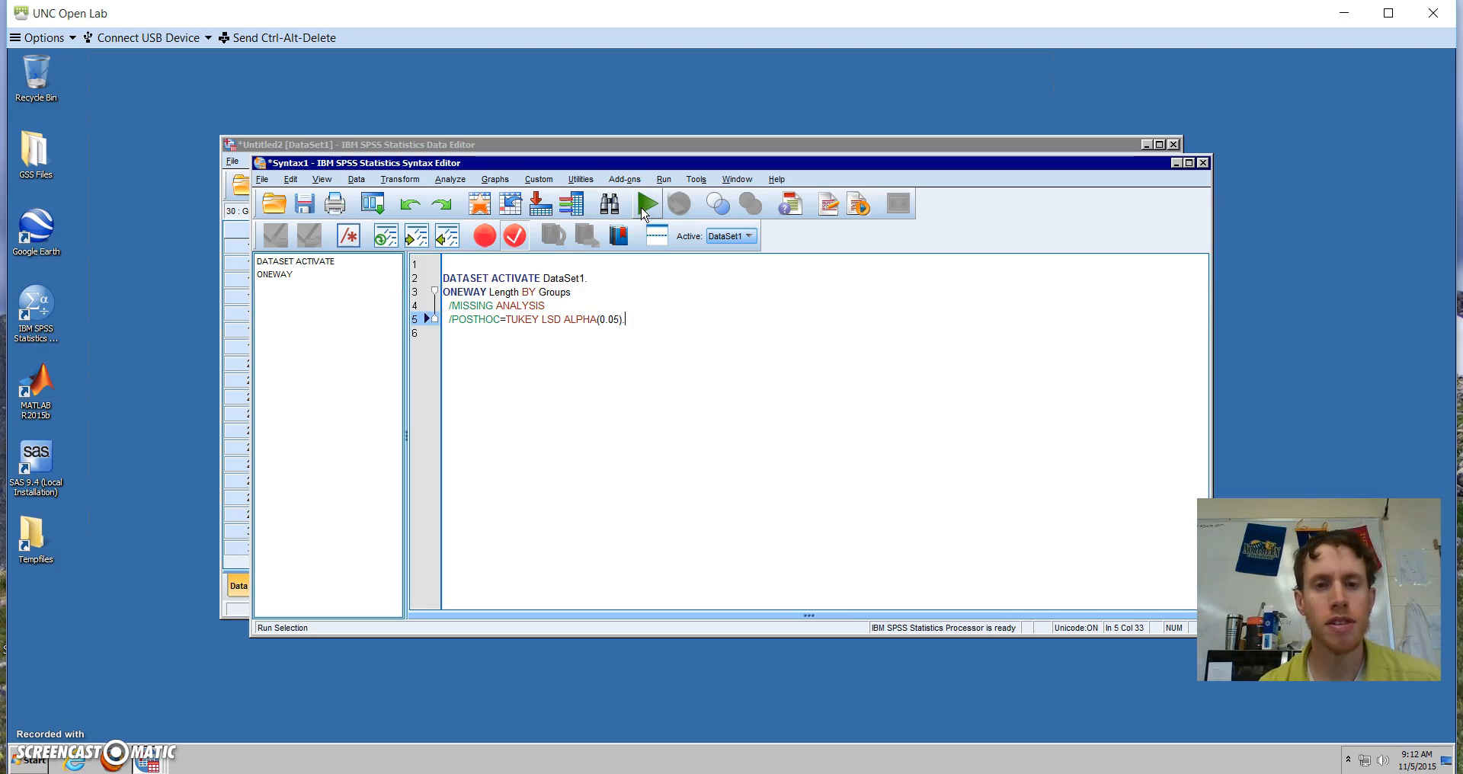
pyautogui.click(647, 203)
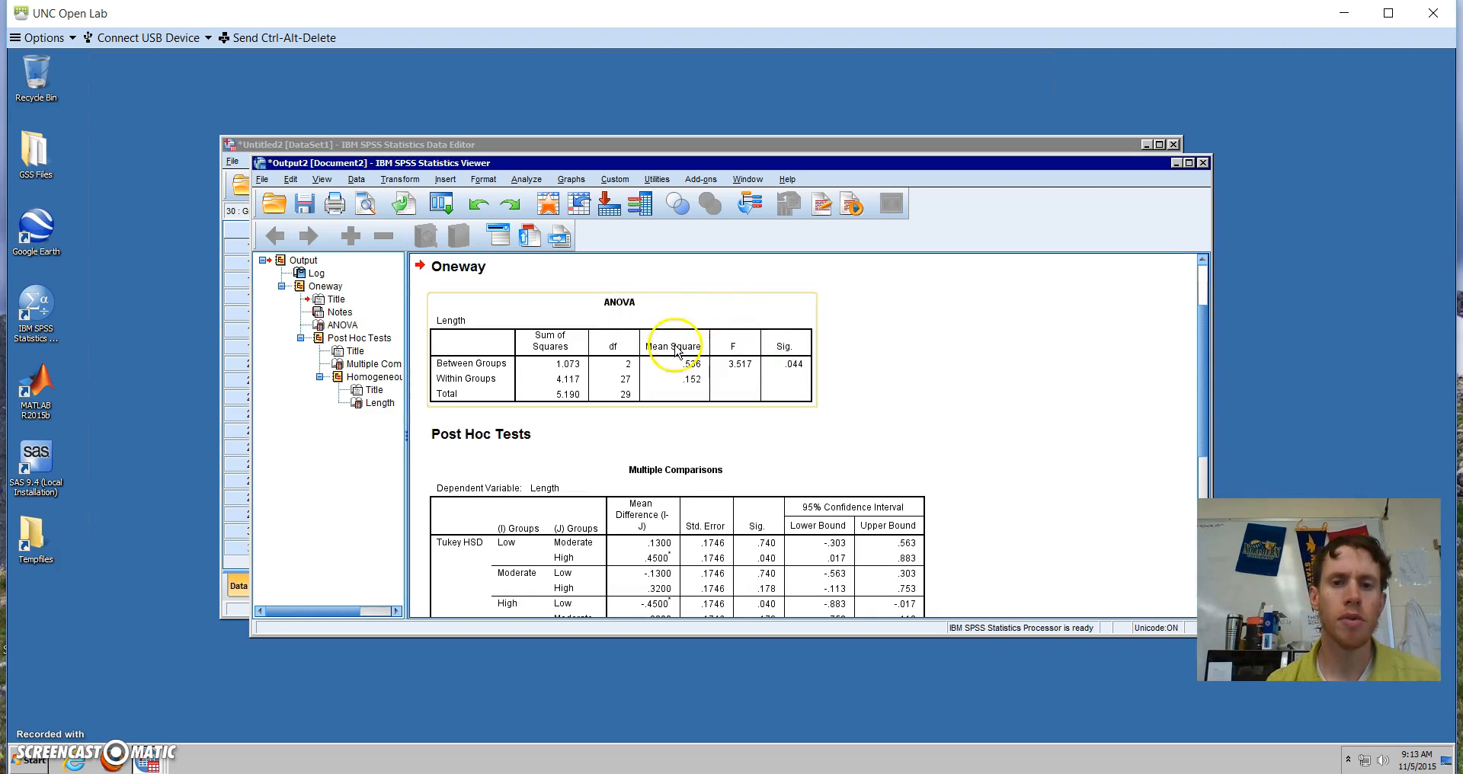
pyautogui.moveTo(763, 336)
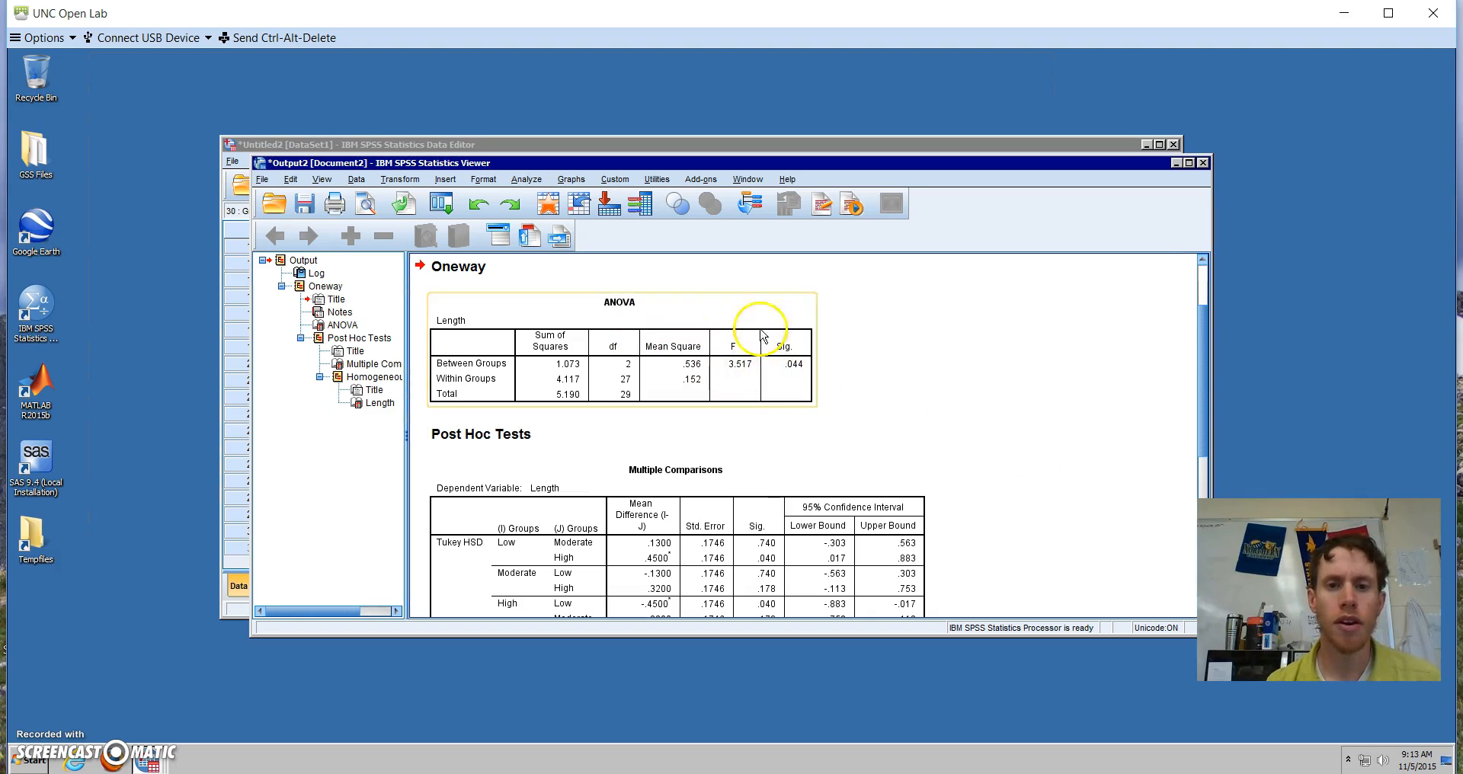
pyautogui.moveTo(1197, 429)
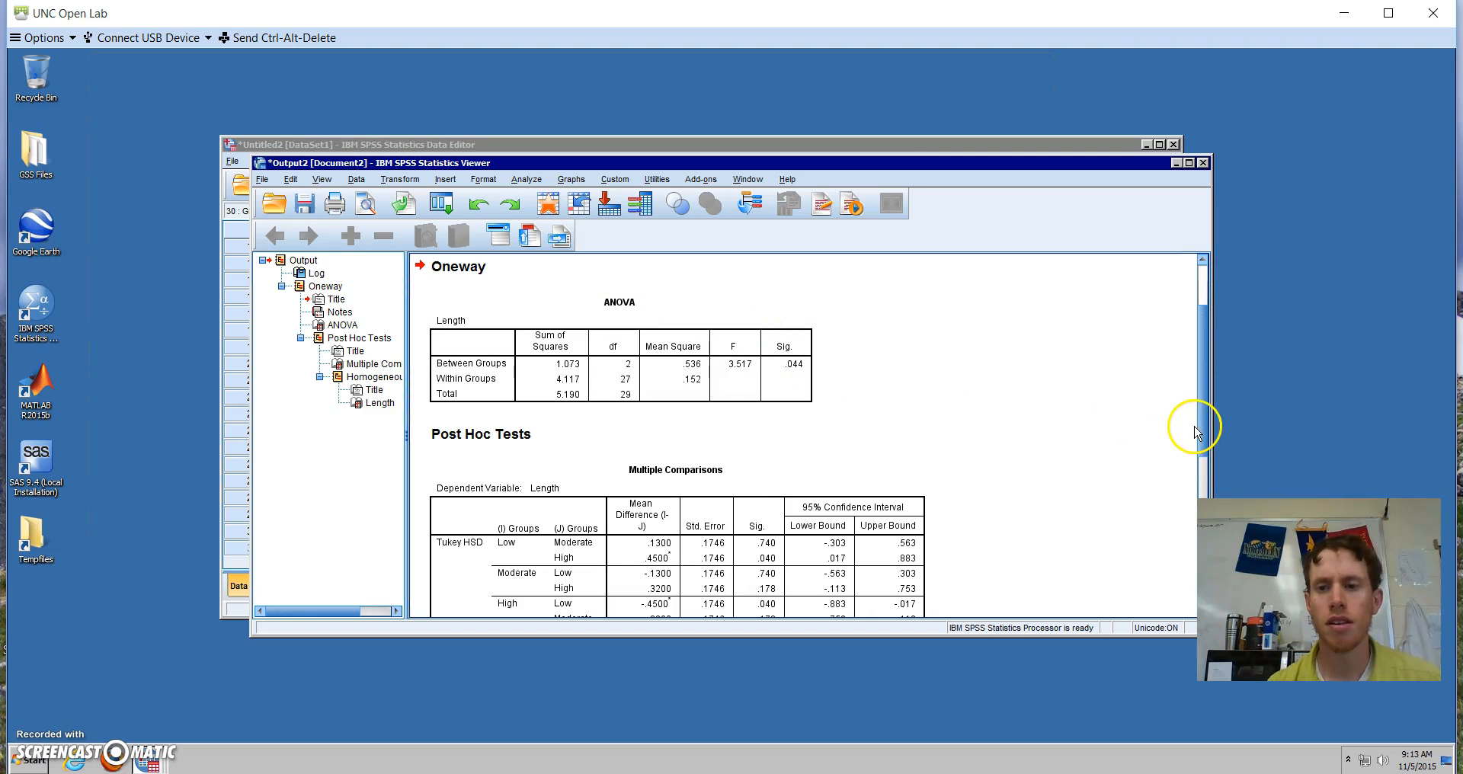
# Scroll down through the ANOVA and Multiple Comparisons tables
pyautogui.scroll(-3)
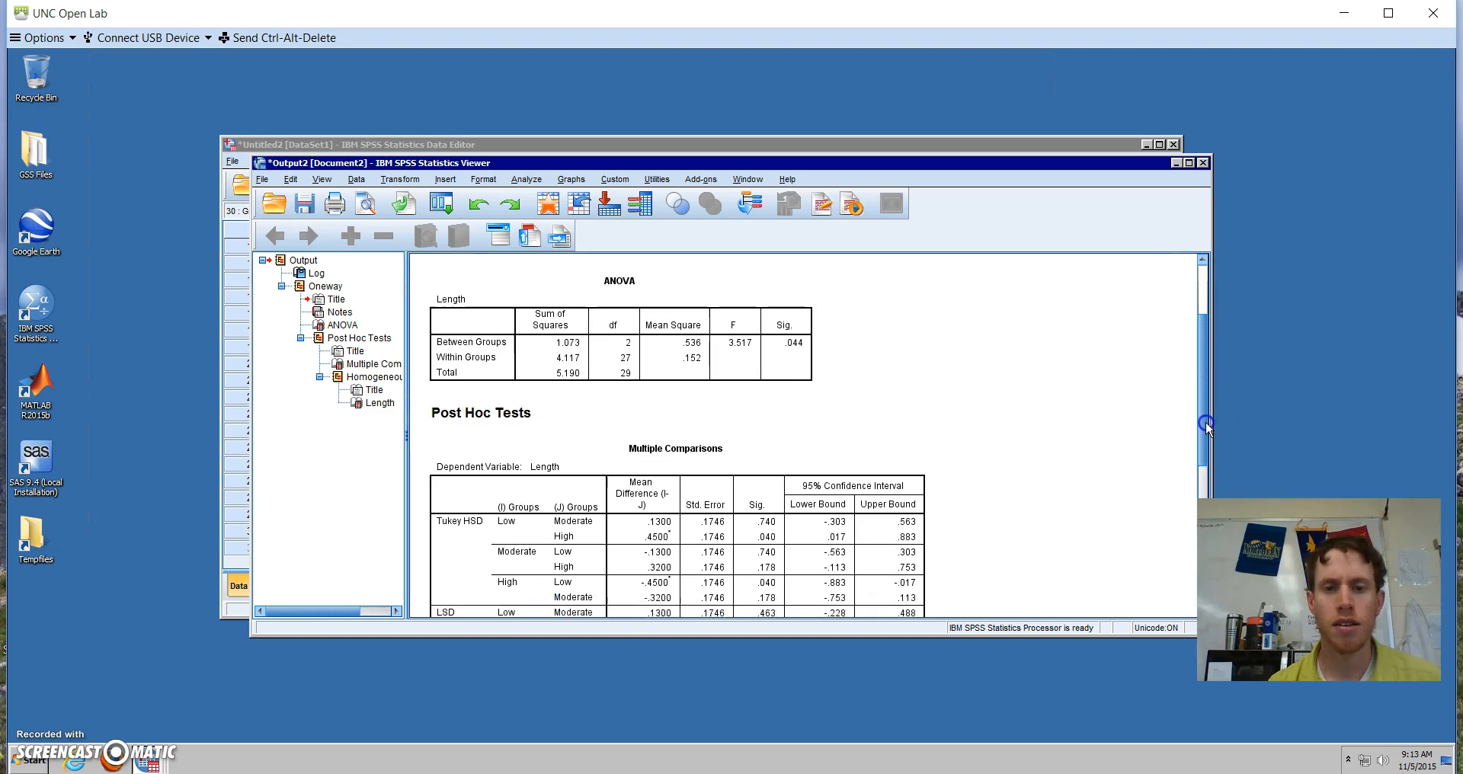
pyautogui.scroll(-3)
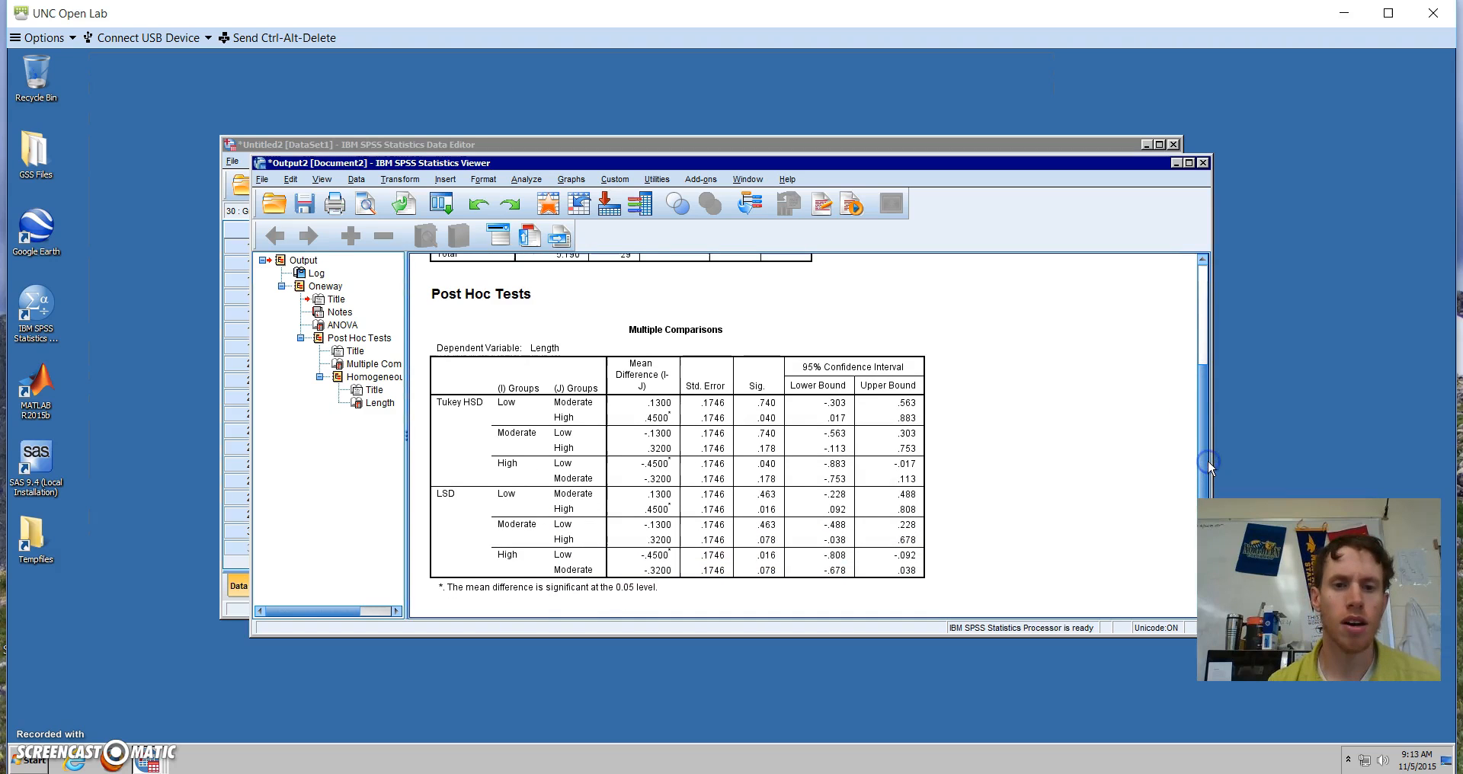
pyautogui.moveTo(909, 333)
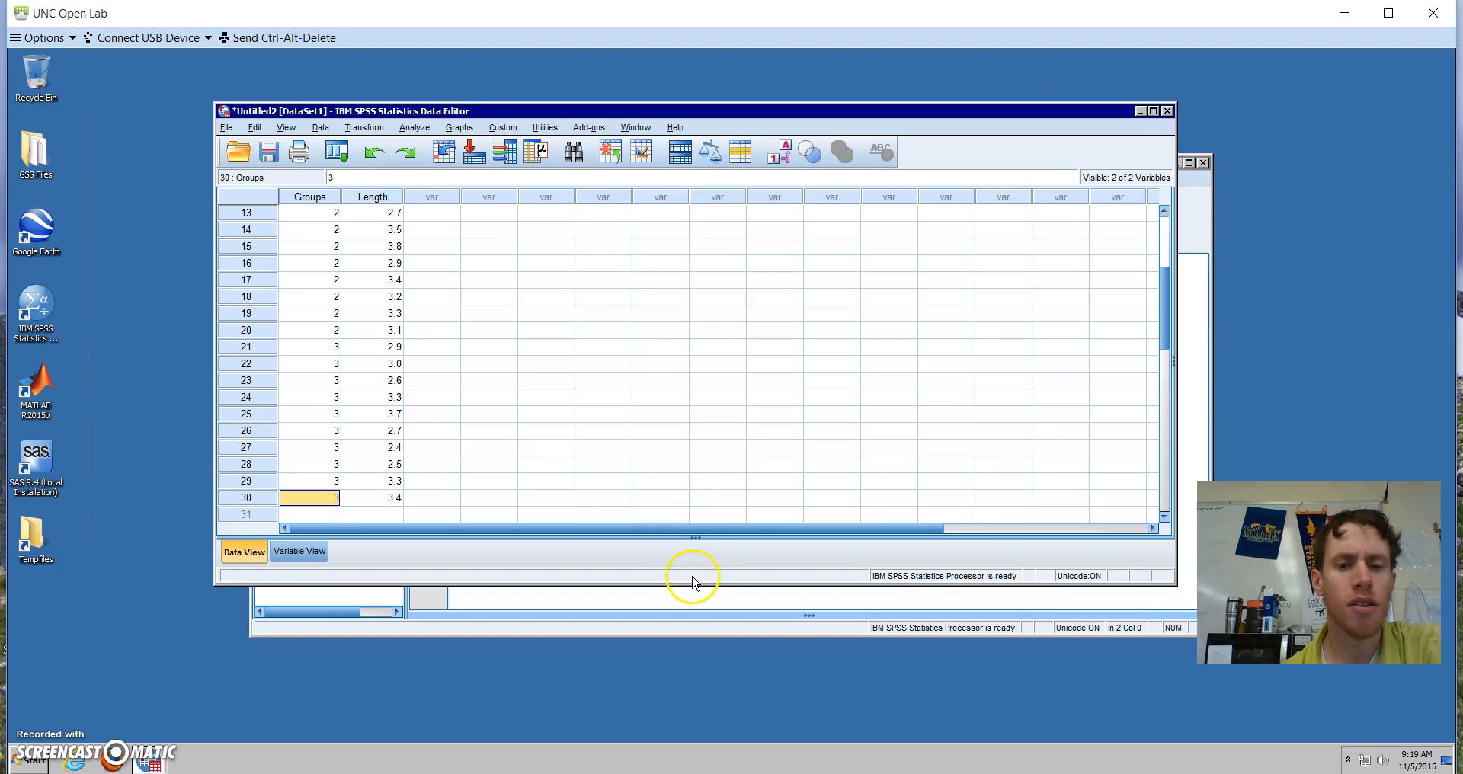
# Open Univariate GLM for Length by Groups and bring up its Options
pyautogui.click(413, 126)
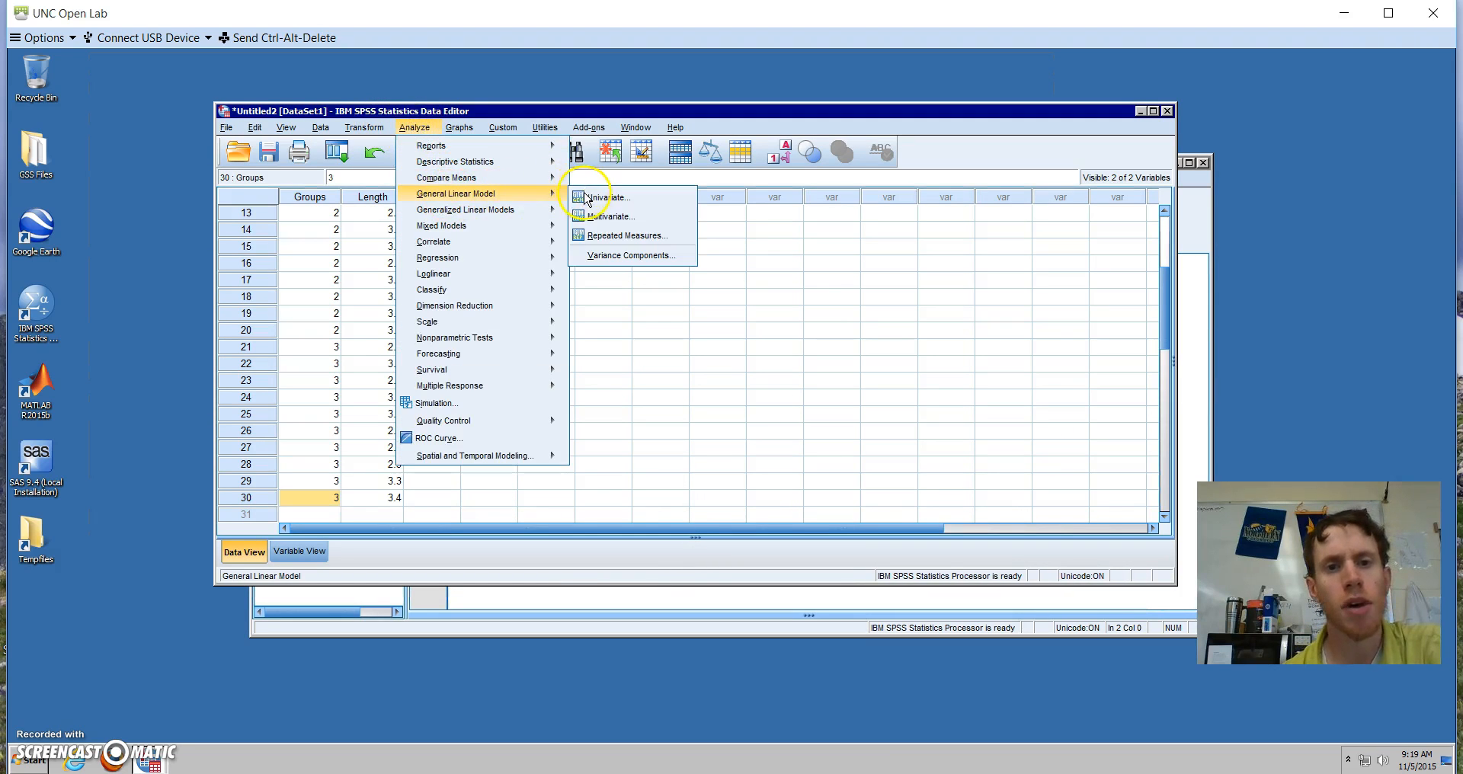
pyautogui.click(606, 196)
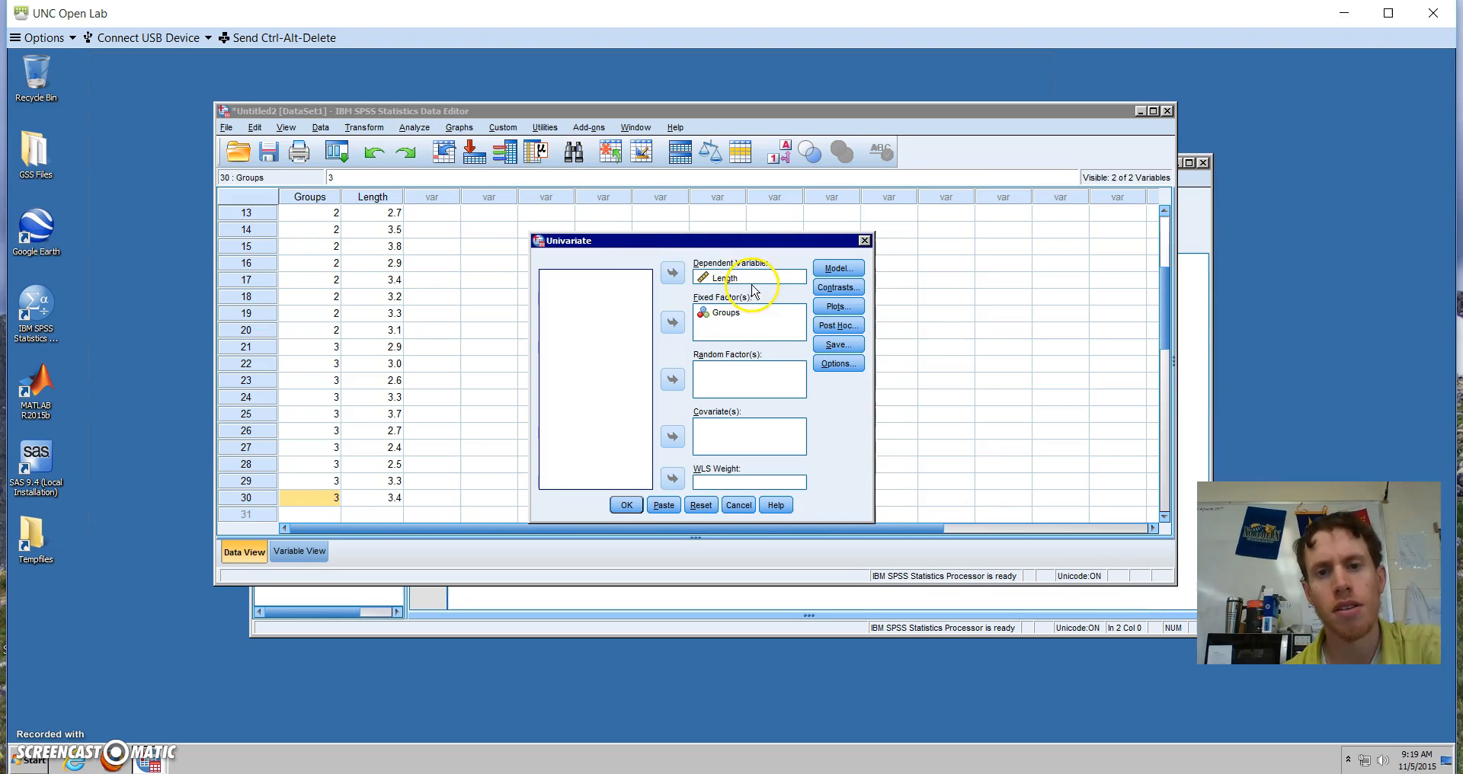
pyautogui.moveTo(726, 371)
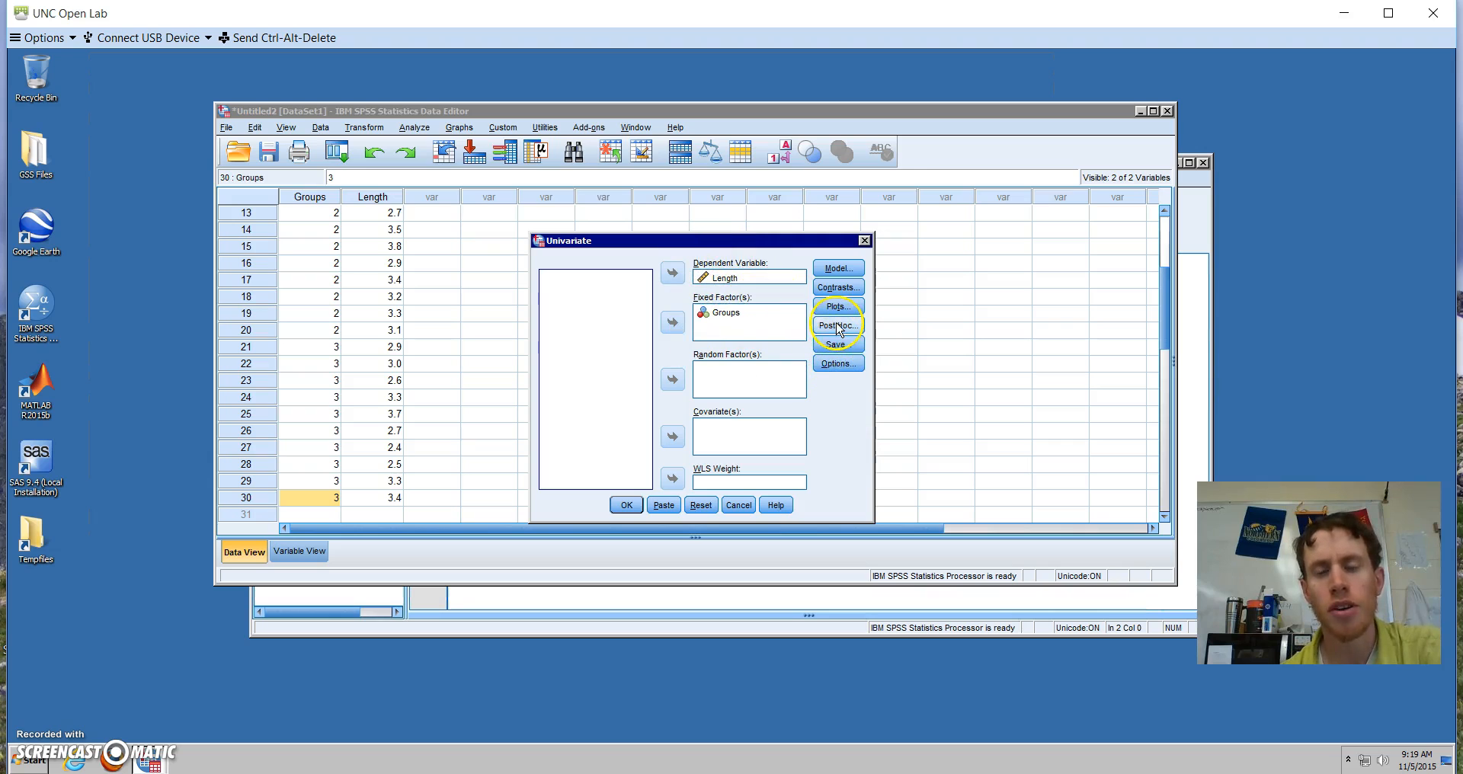
pyautogui.moveTo(836, 375)
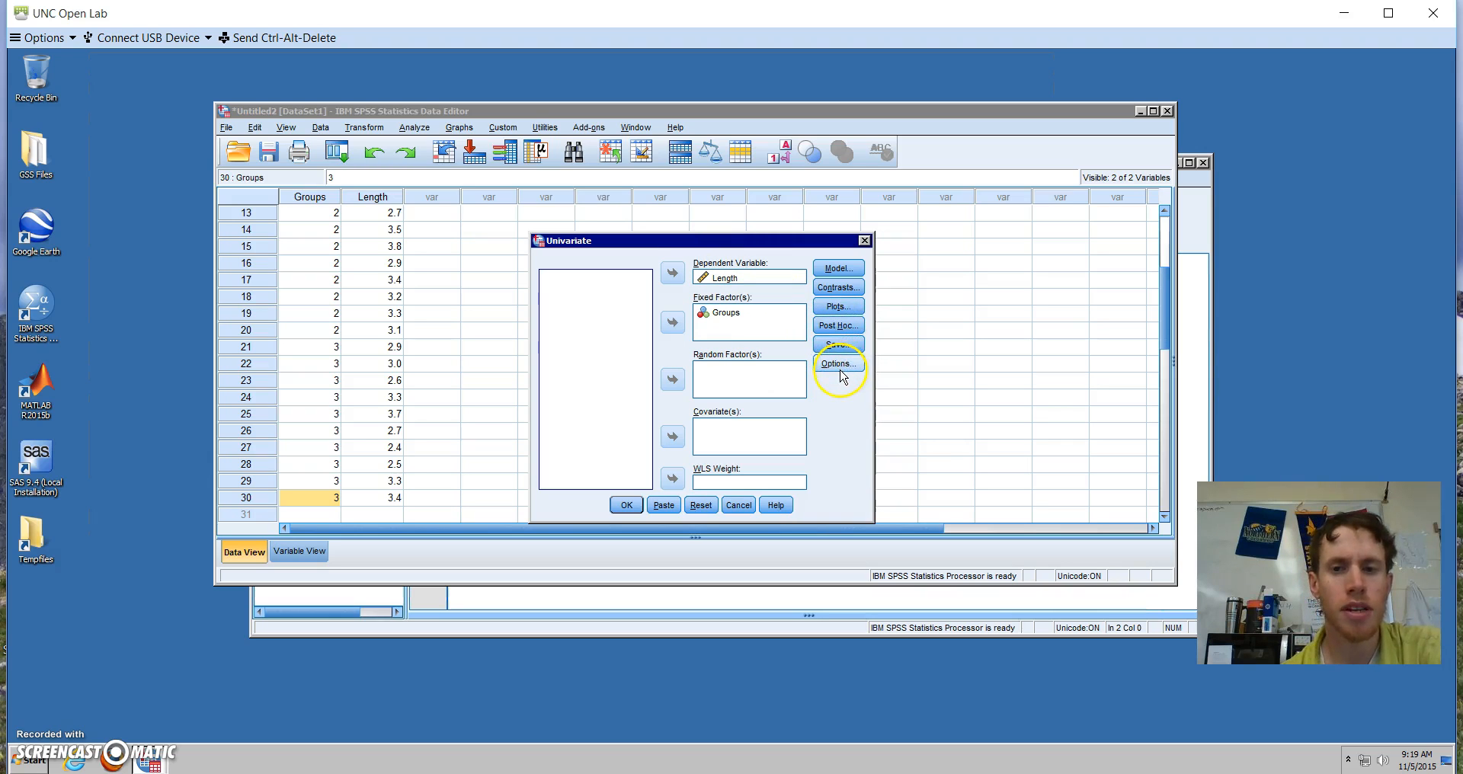
pyautogui.click(836, 362)
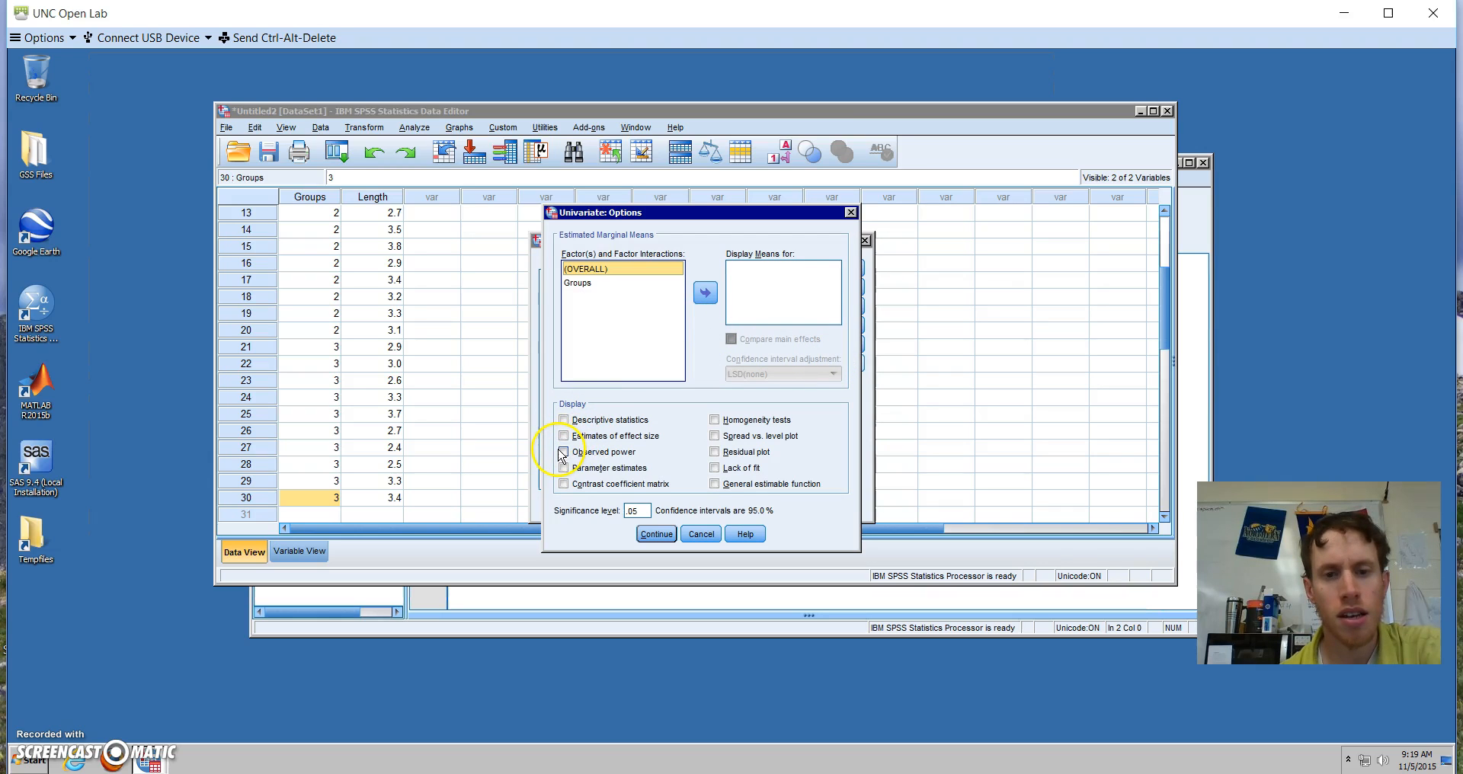
# Request observed power and paste the univariate model syntax
pyautogui.click(562, 451)
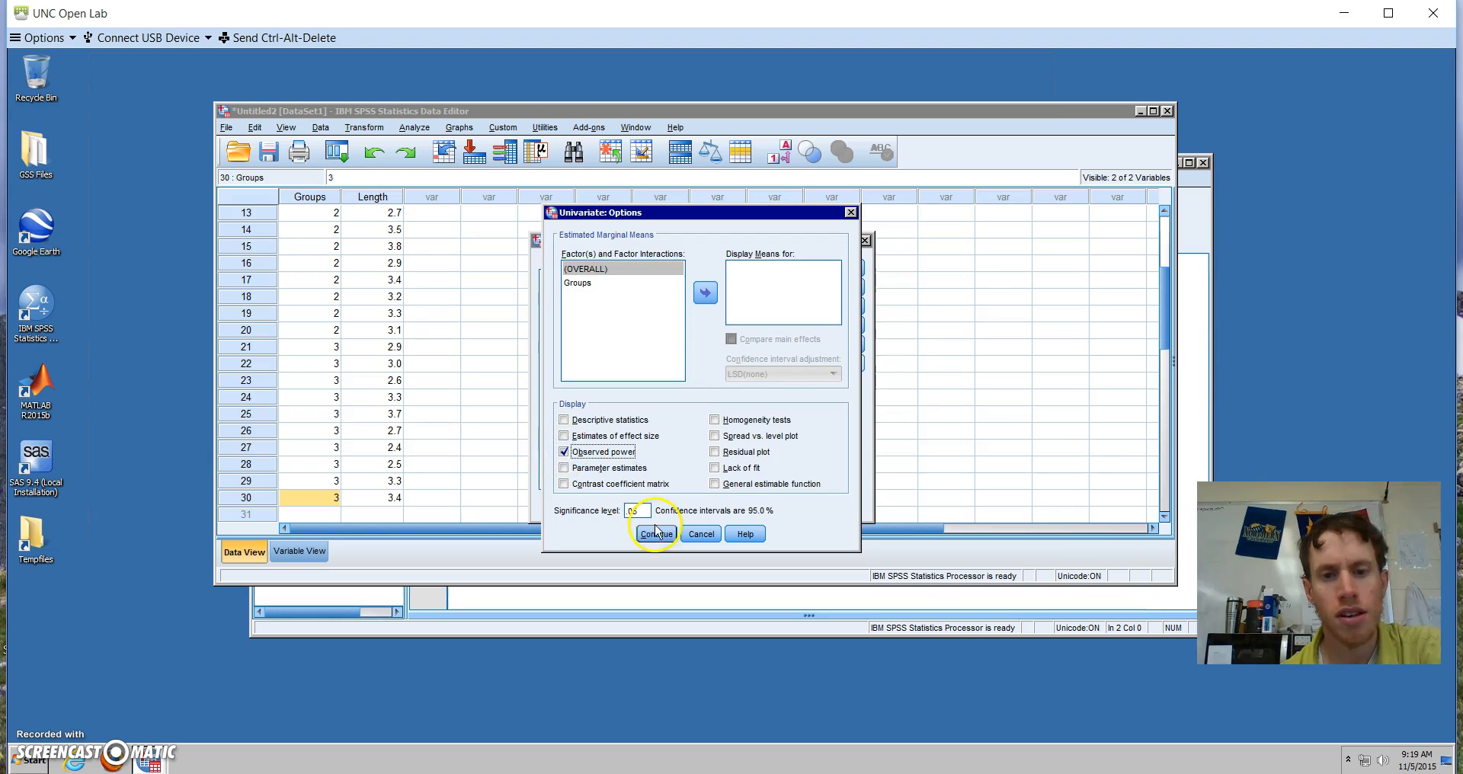
pyautogui.click(656, 533)
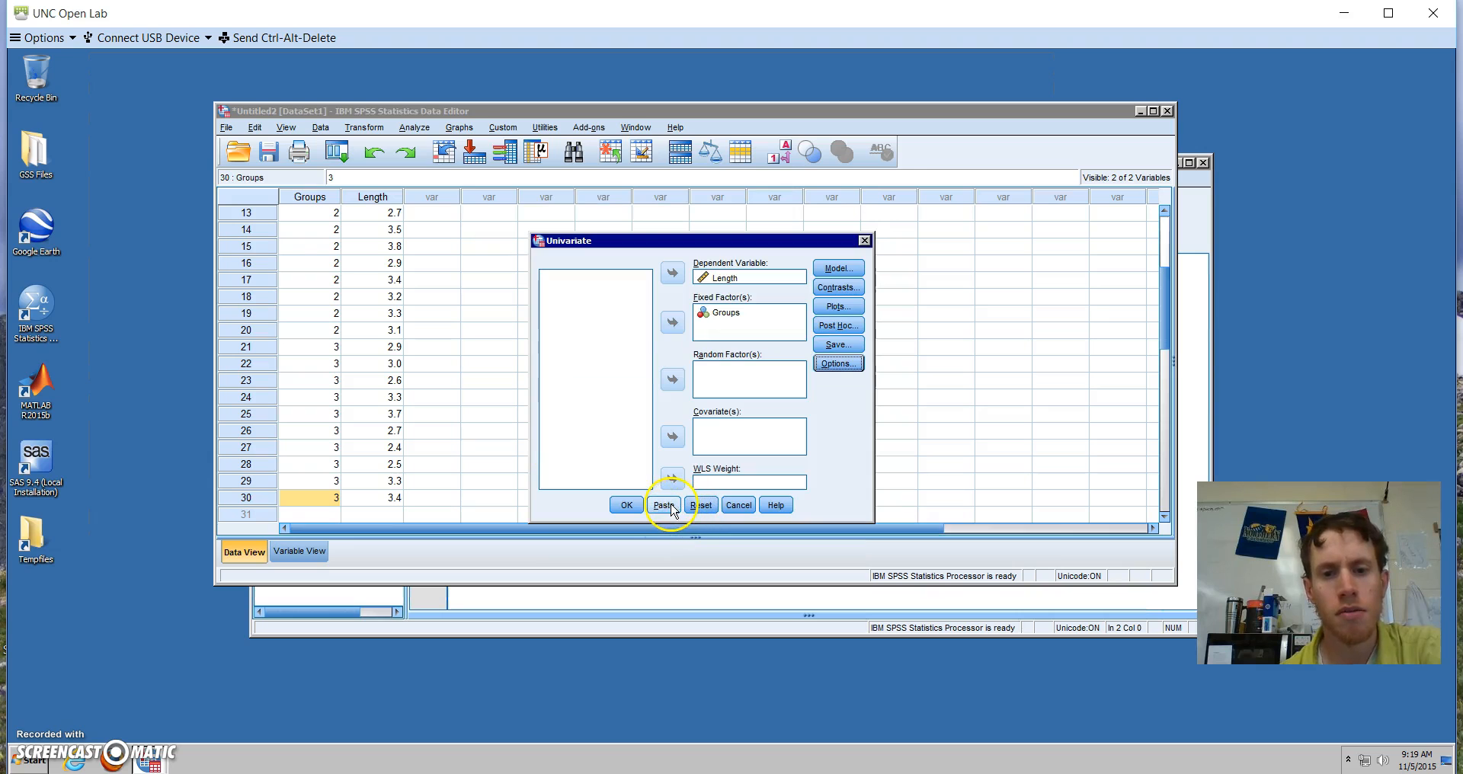
pyautogui.click(664, 504)
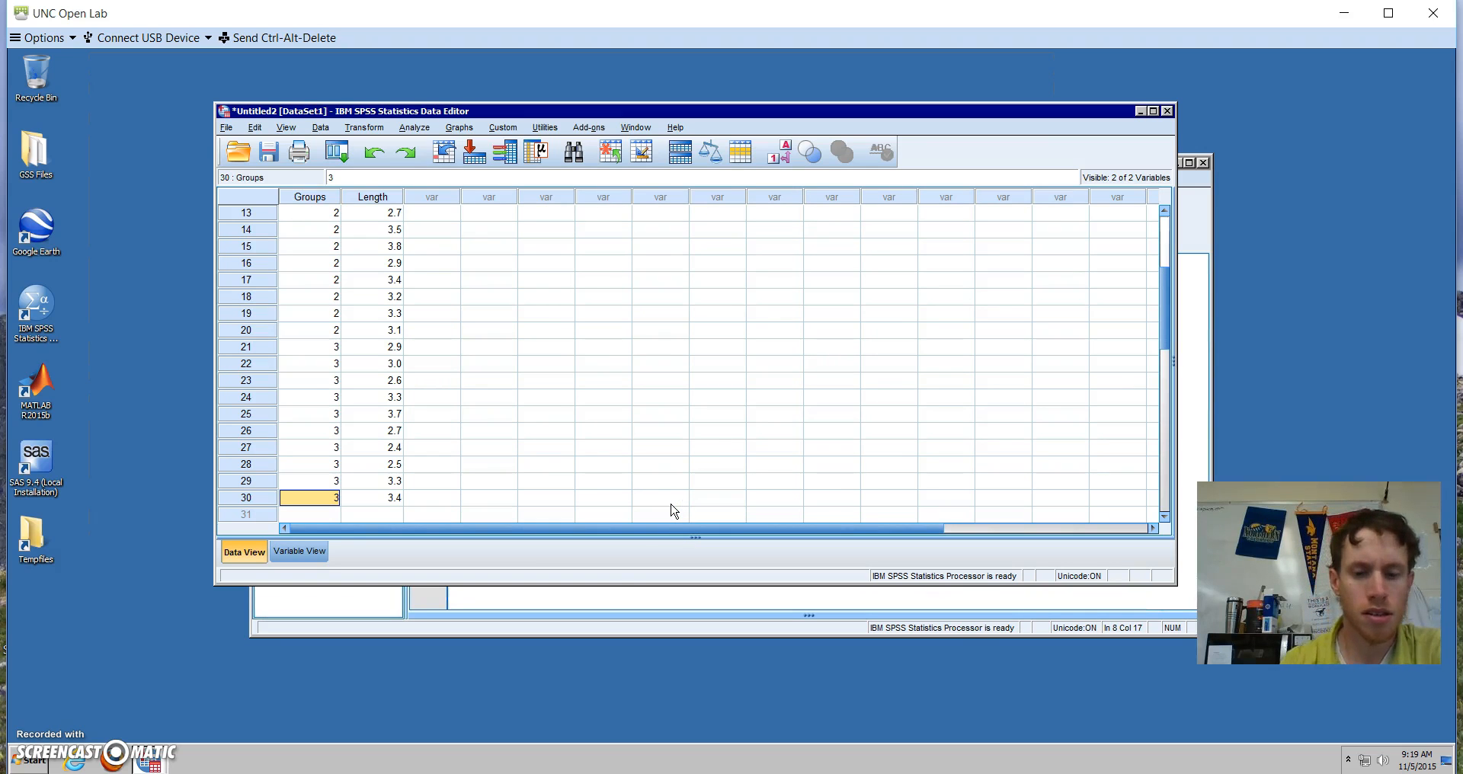